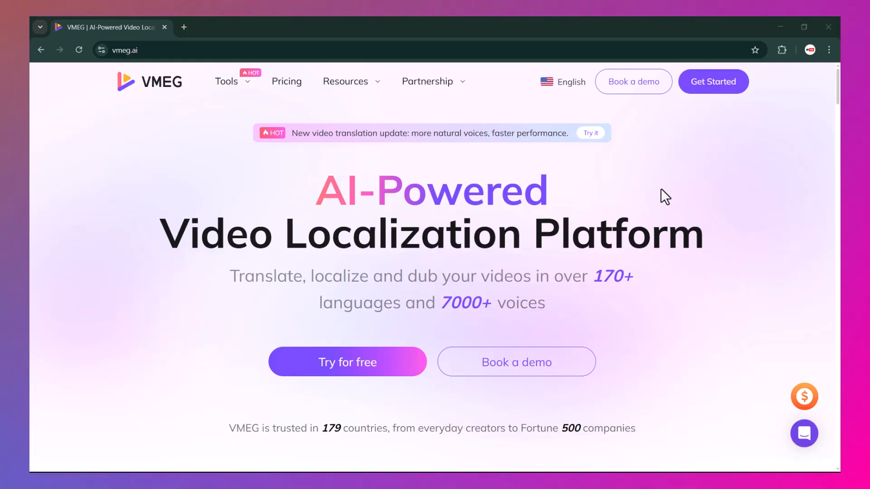
# Scroll down through the VMEG public homepage before entering the account dashboard.
pyautogui.scroll(-3)
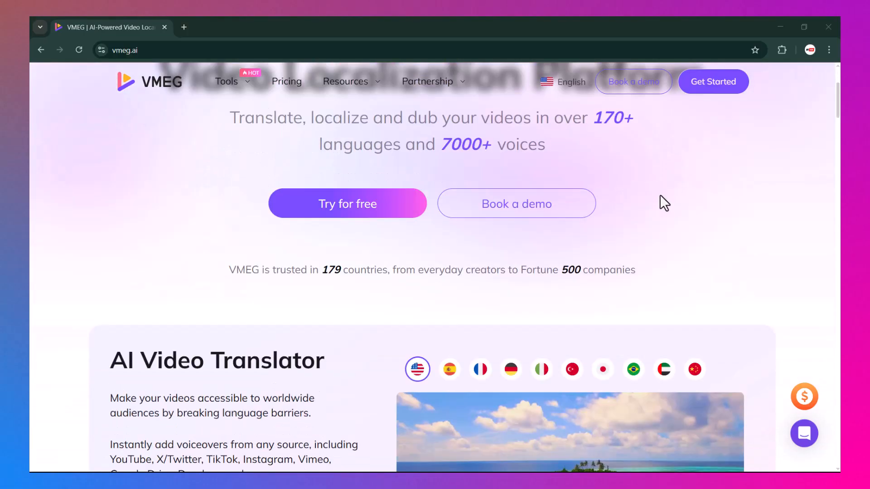
pyautogui.scroll(-3)
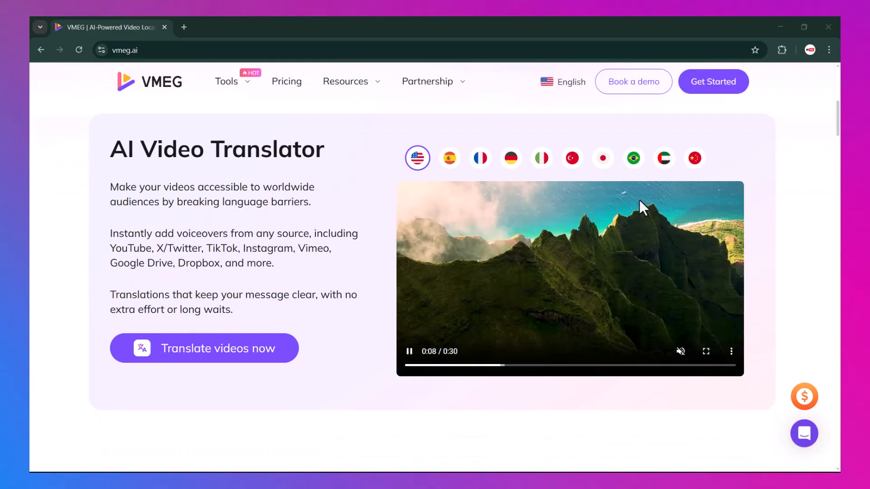
pyautogui.scroll(-3)
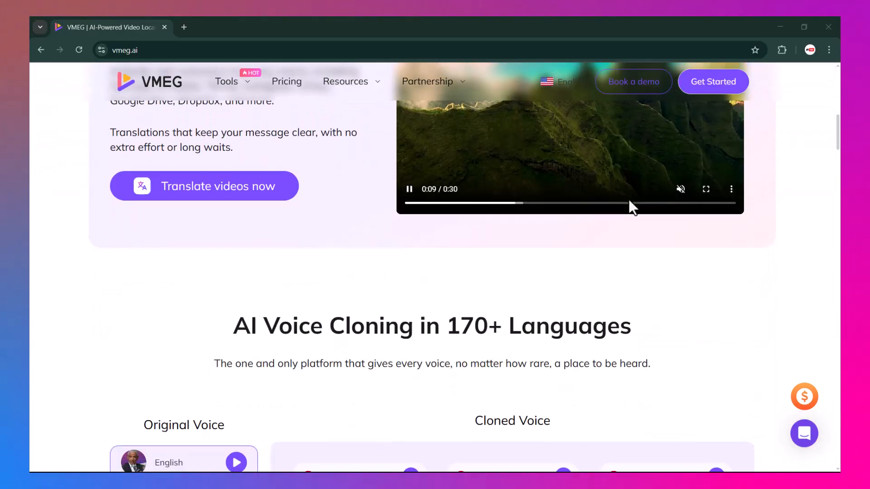
pyautogui.scroll(-3)
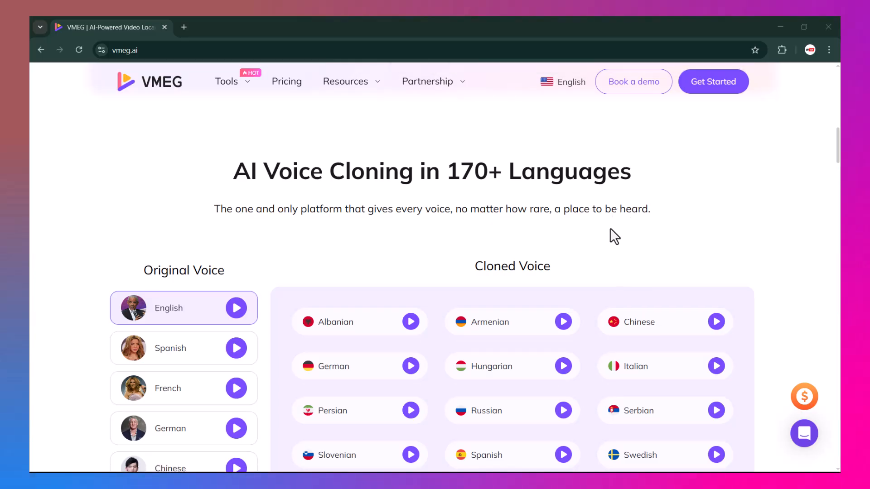
pyautogui.moveTo(447, 203)
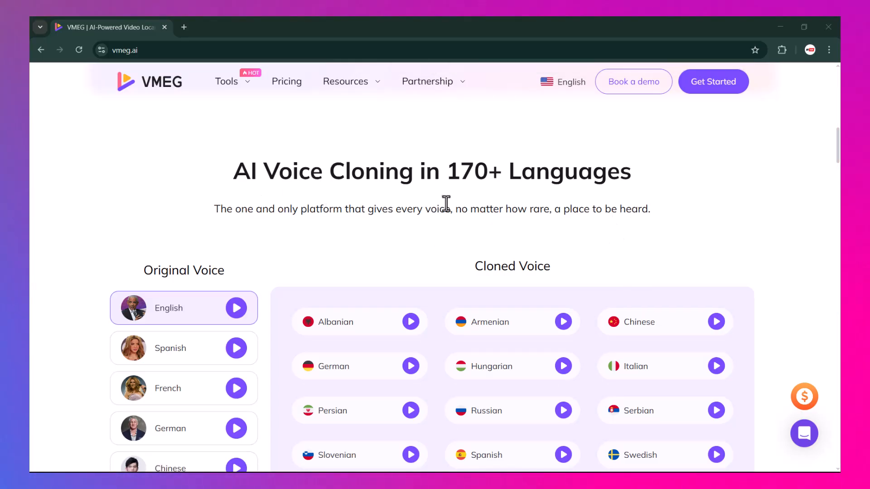
pyautogui.scroll(-3)
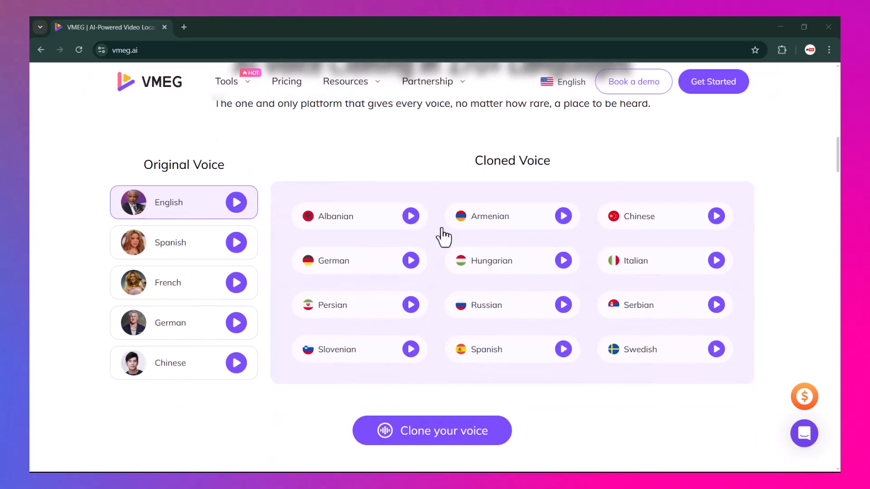
pyautogui.moveTo(424, 283)
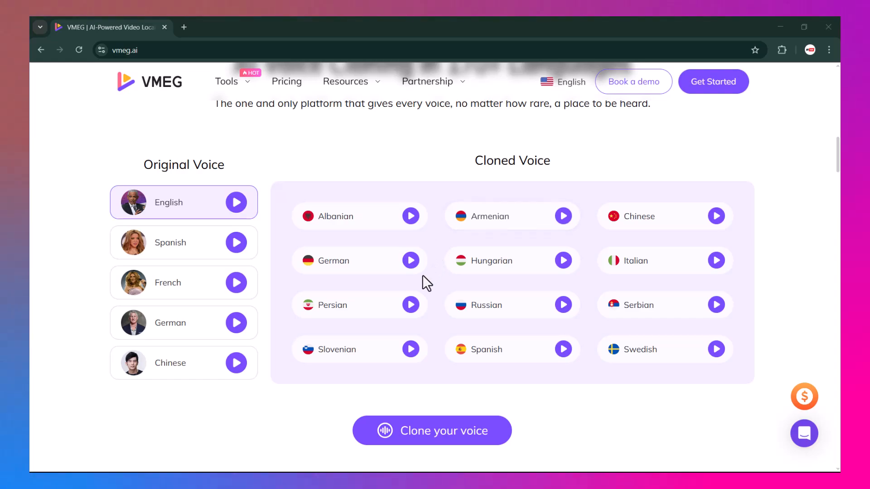
pyautogui.moveTo(433, 253)
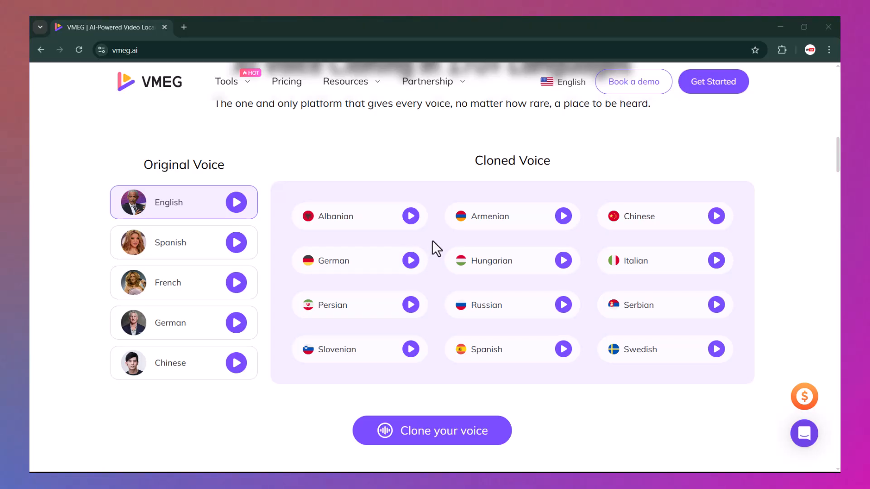
pyautogui.scroll(-3)
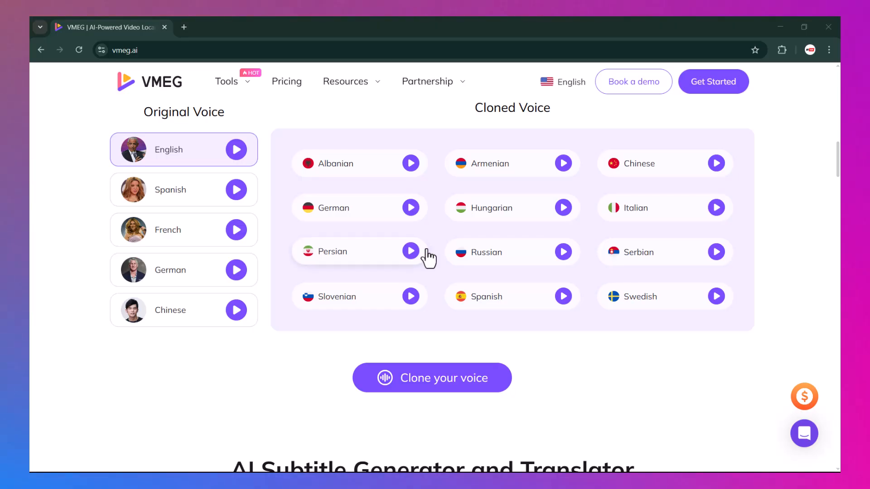
pyautogui.scroll(-3)
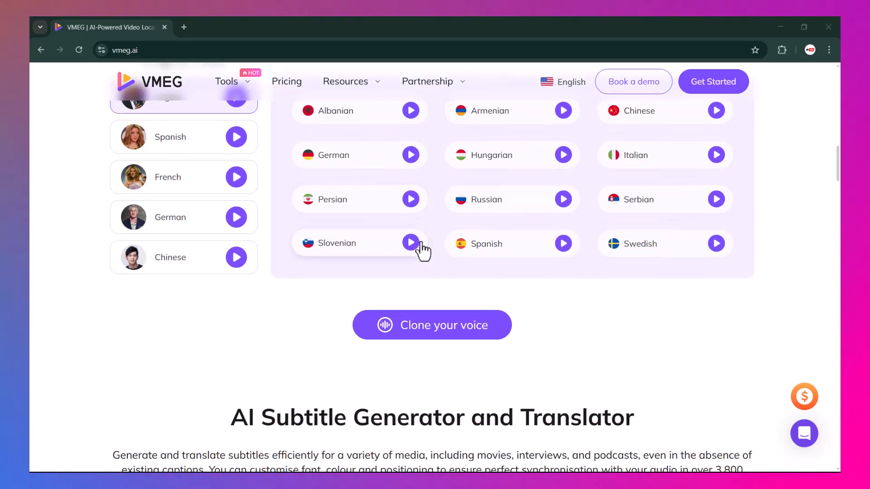
pyautogui.scroll(-3)
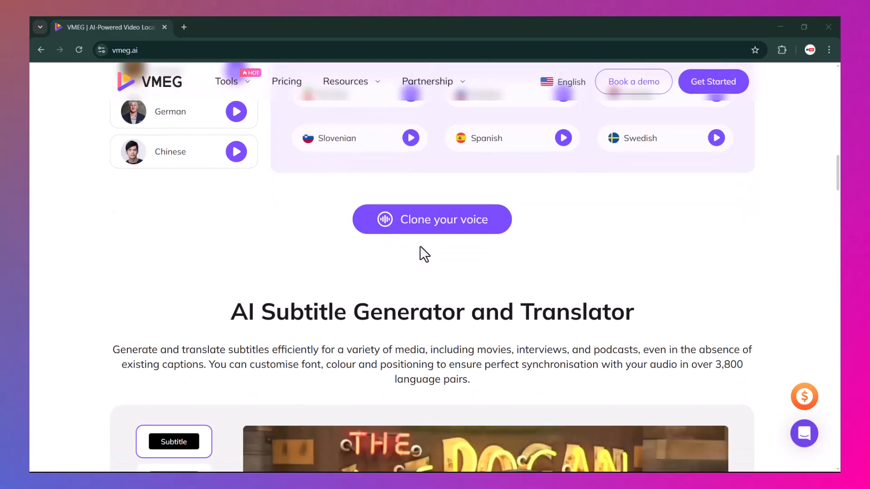
pyautogui.moveTo(420, 254)
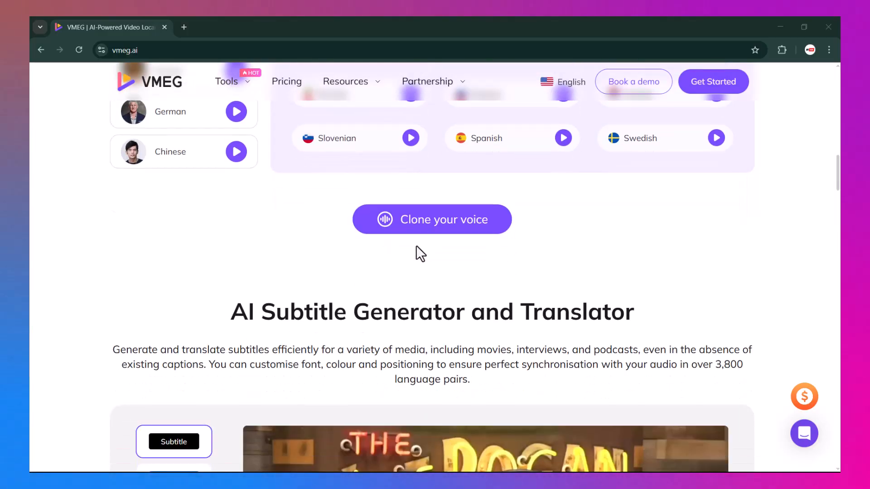
pyautogui.scroll(-3)
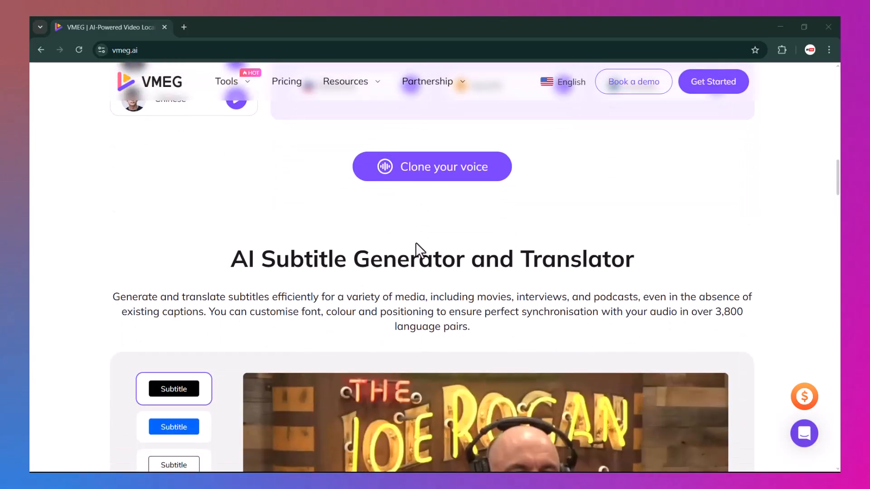
pyautogui.scroll(-3)
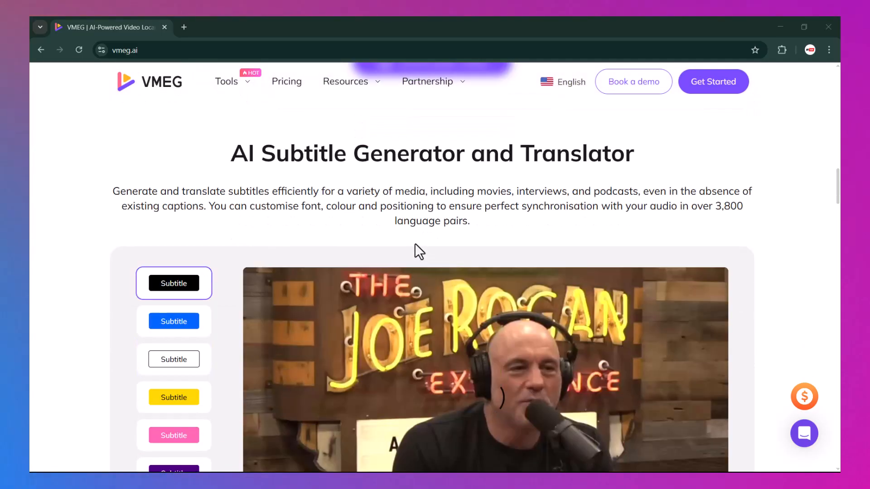
pyautogui.scroll(-3)
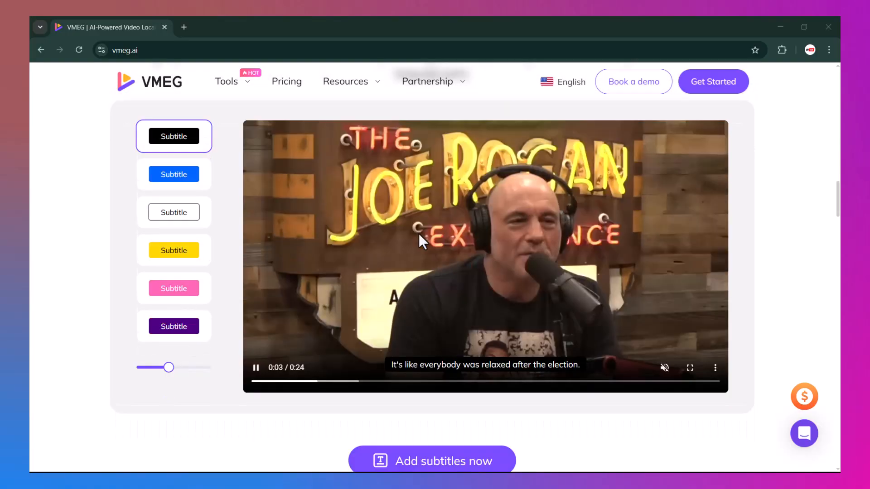
pyautogui.scroll(-3)
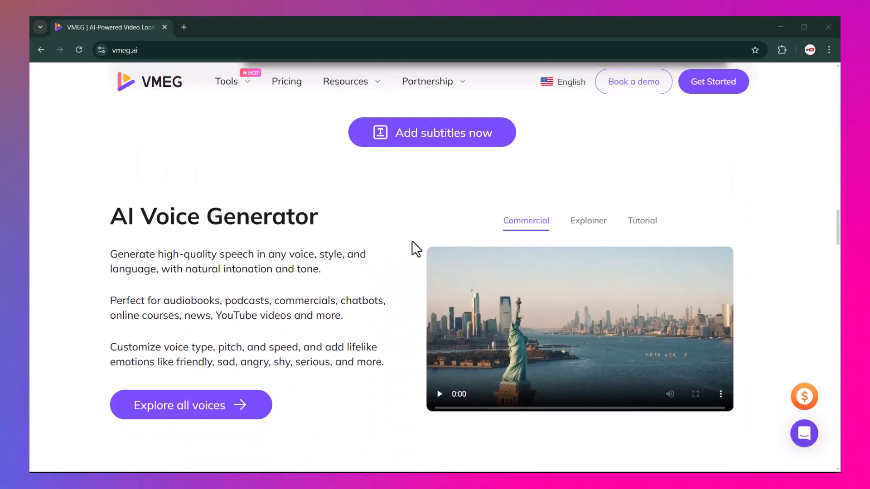
pyautogui.scroll(-3)
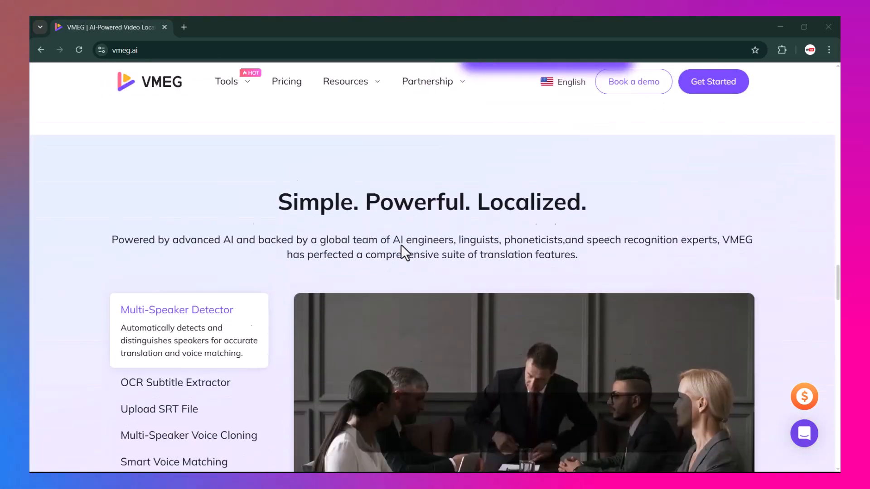
pyautogui.scroll(-3)
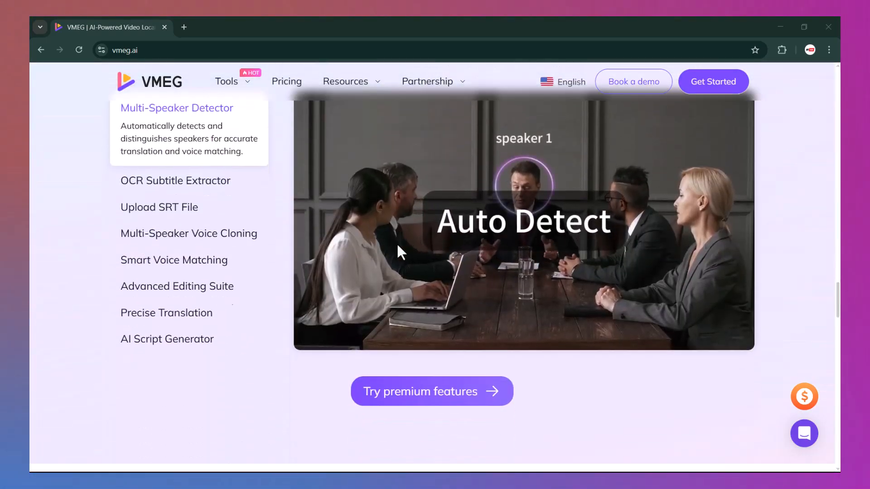
pyautogui.scroll(-3)
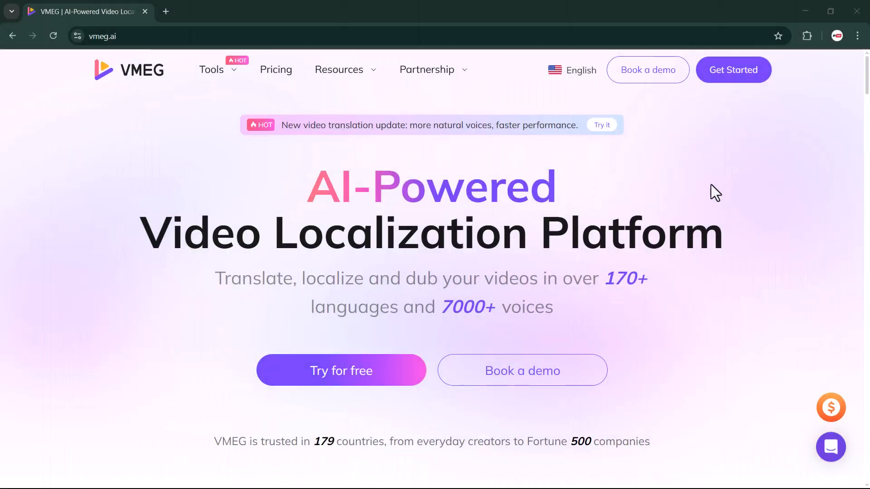
pyautogui.moveTo(688, 191)
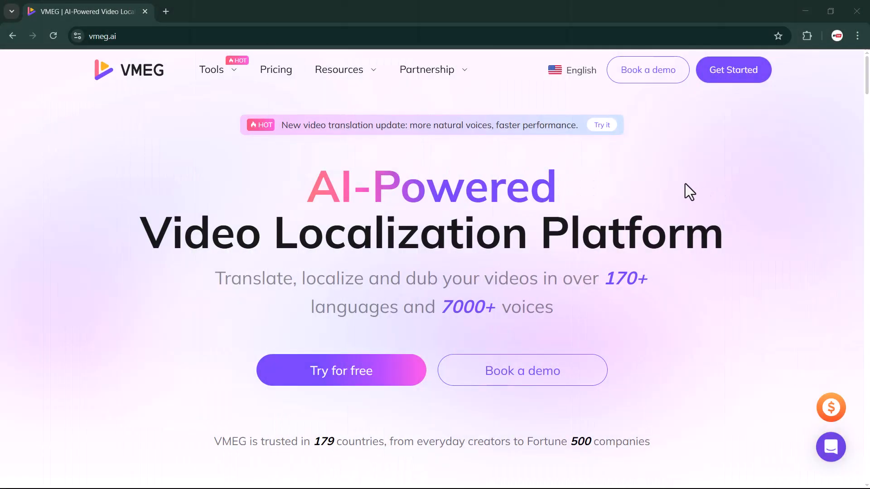
pyautogui.moveTo(686, 193)
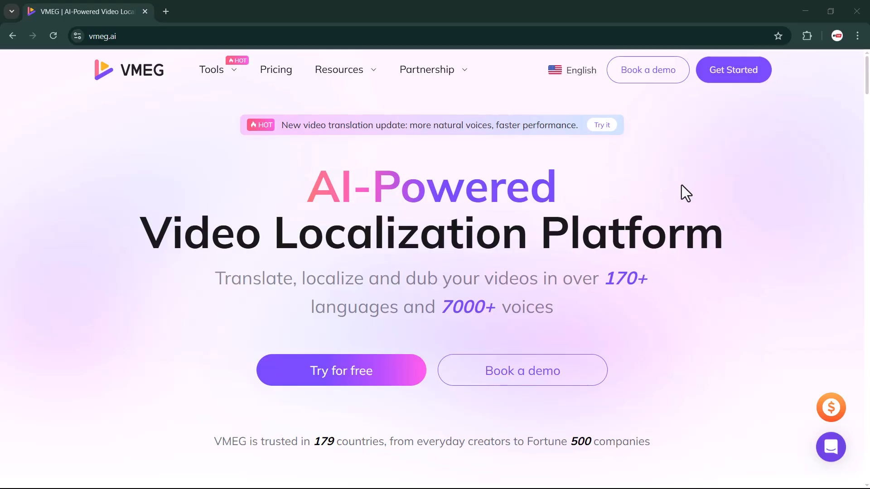
pyautogui.moveTo(682, 193)
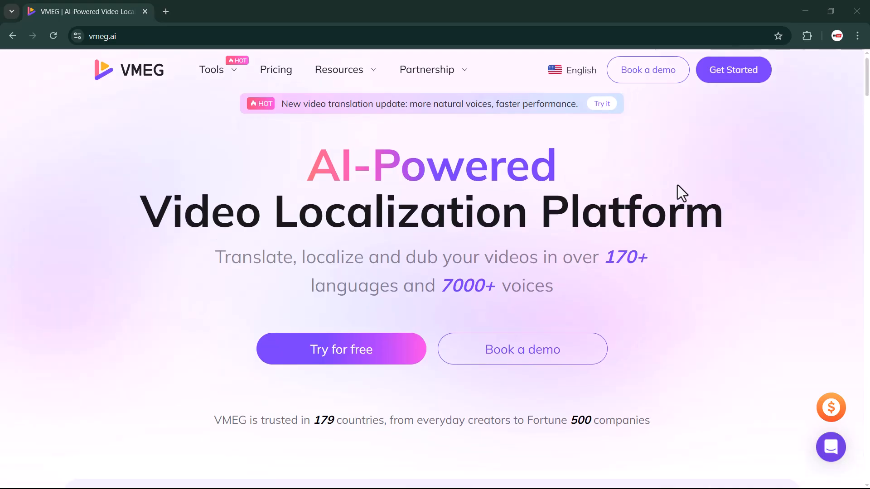
pyautogui.scroll(-3)
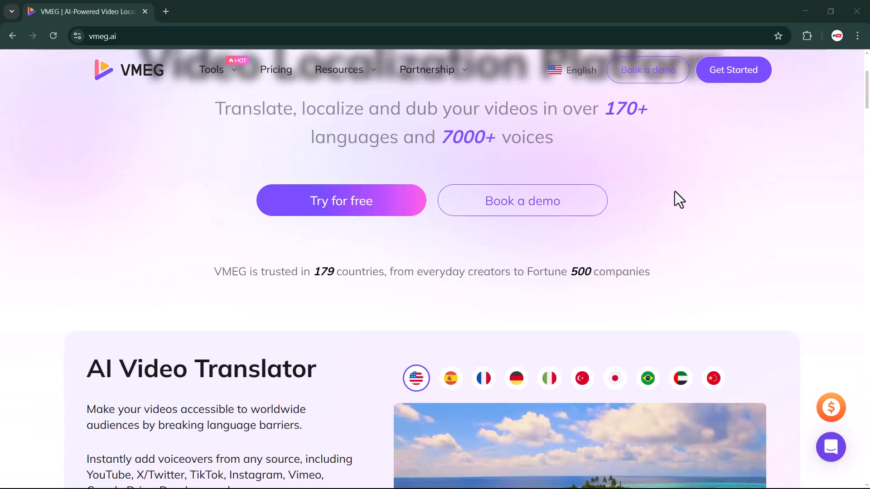
pyautogui.scroll(-3)
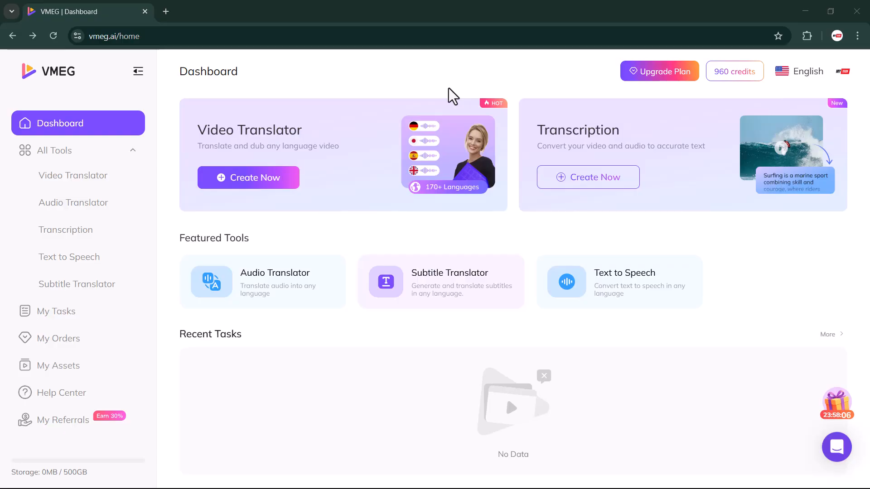
pyautogui.moveTo(240, 152)
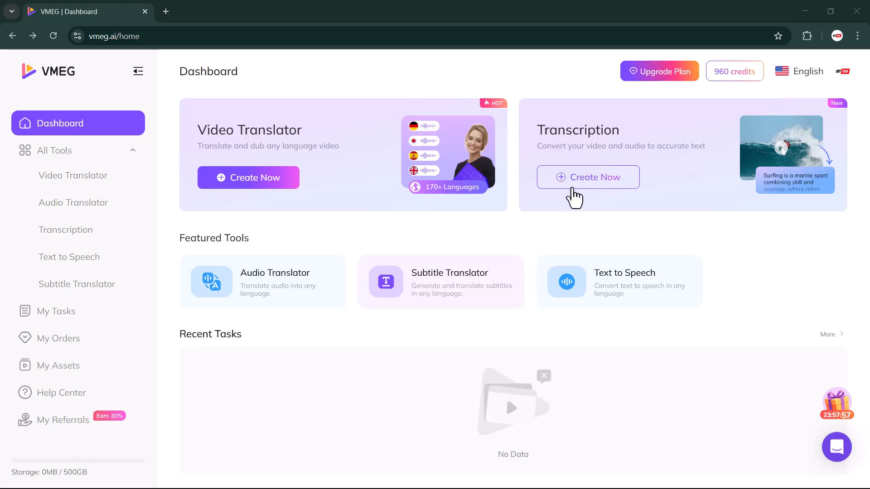
pyautogui.moveTo(52, 150)
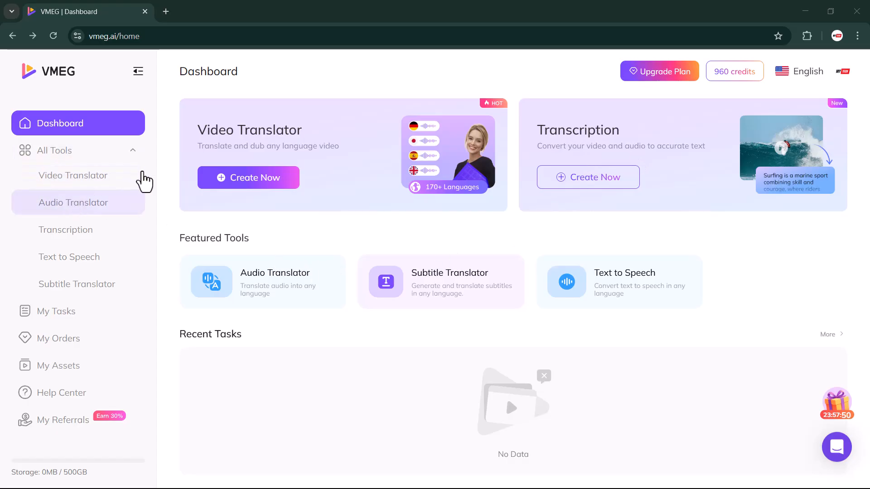
pyautogui.moveTo(324, 171)
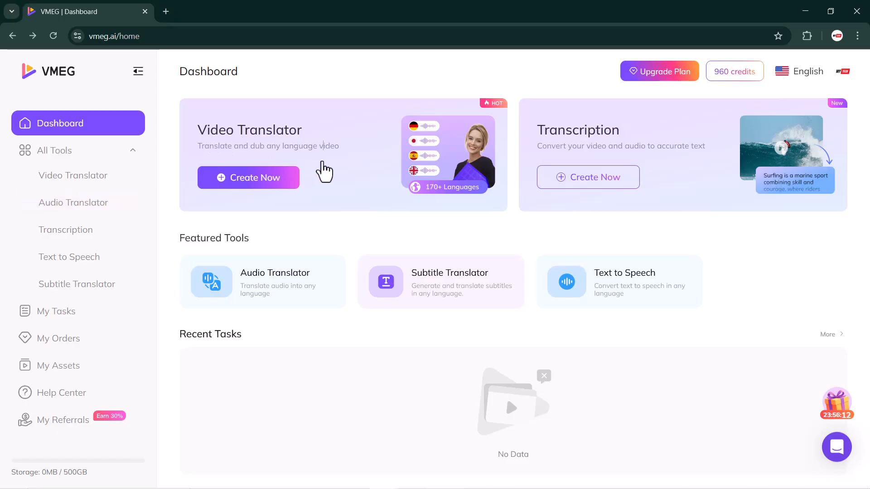
# Start a new video translation and load the first 40-second sample video.
pyautogui.click(247, 178)
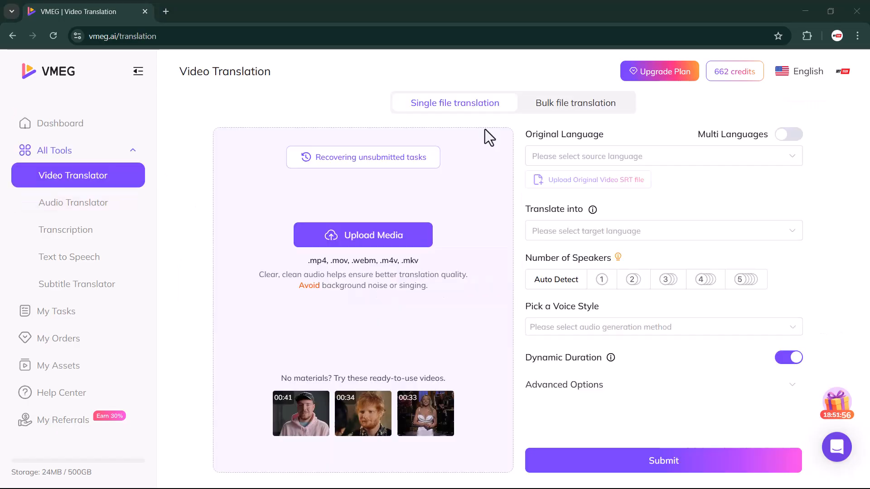
pyautogui.moveTo(377, 307)
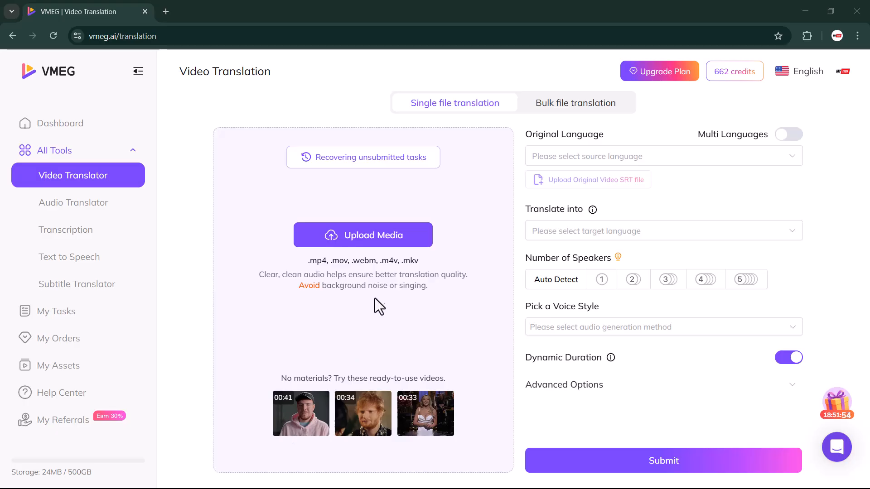
pyautogui.click(363, 234)
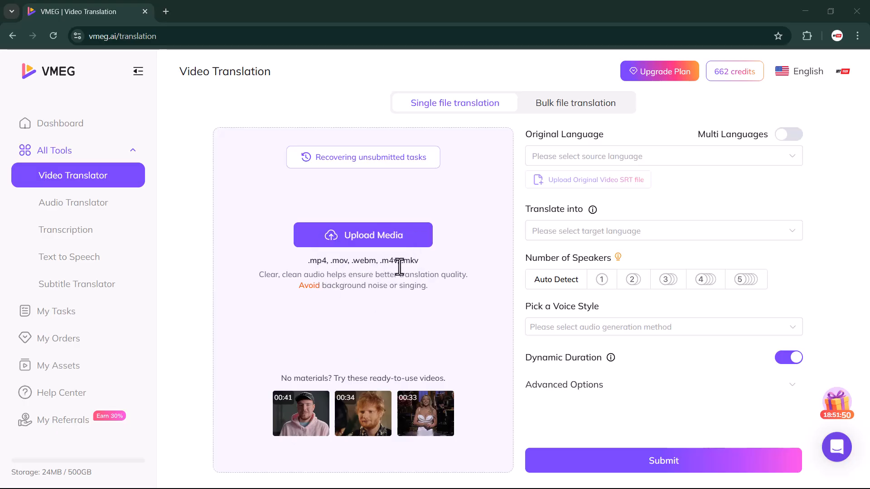
pyautogui.click(363, 235)
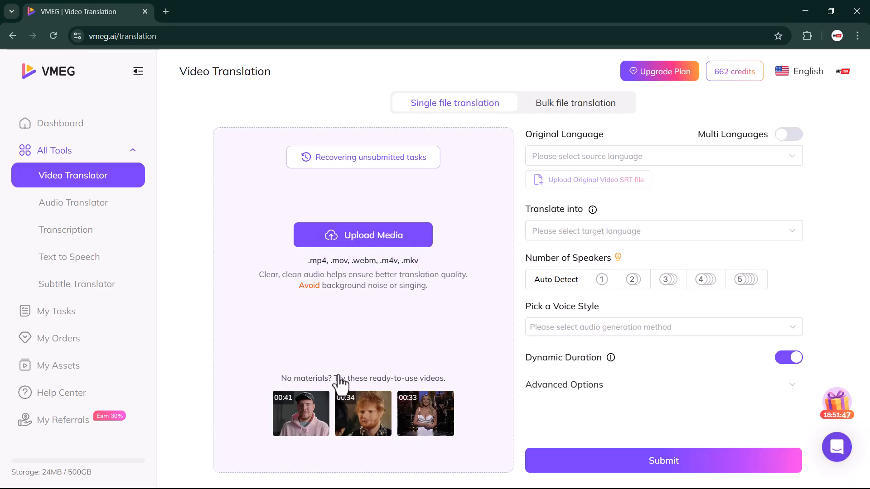
pyautogui.click(301, 413)
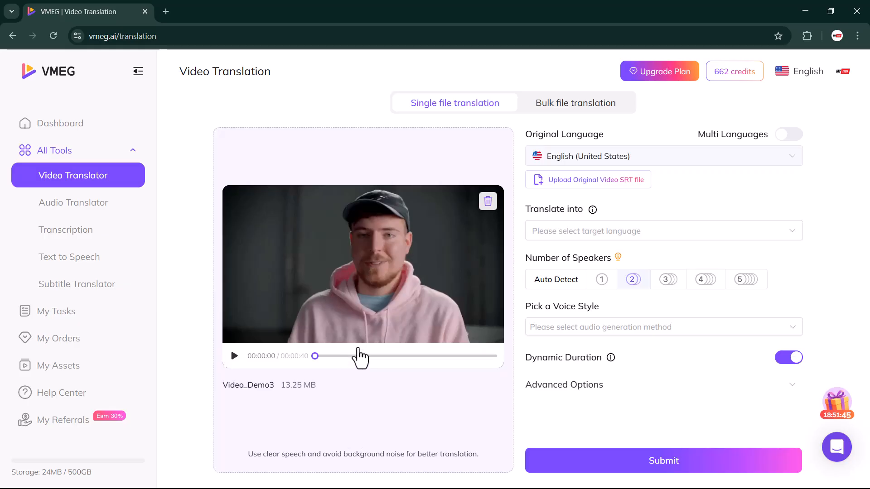
pyautogui.moveTo(331, 359)
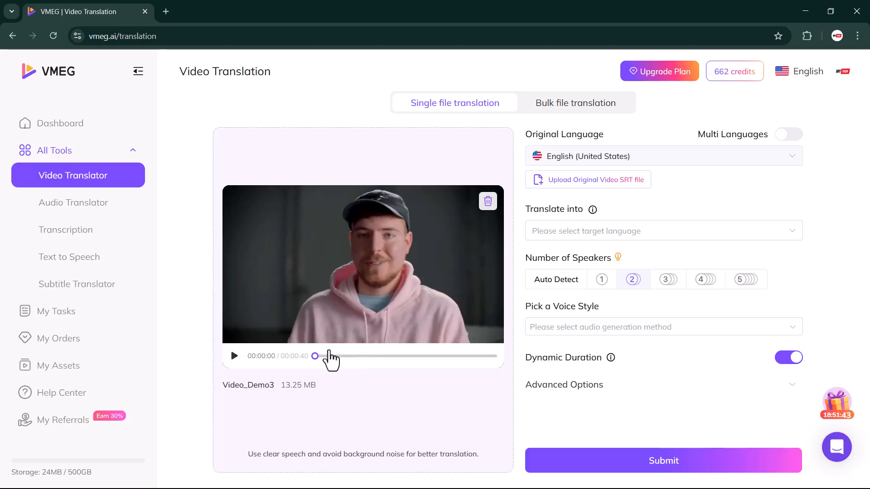
pyautogui.moveTo(766, 152)
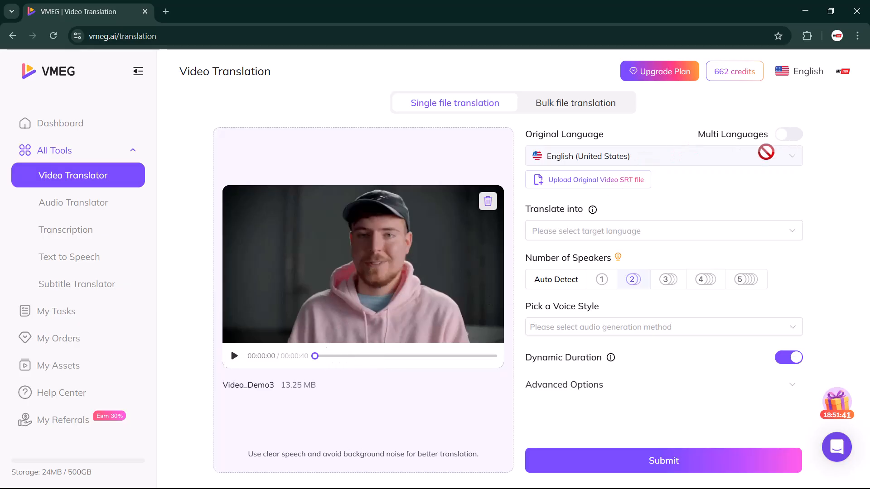
pyautogui.moveTo(585, 243)
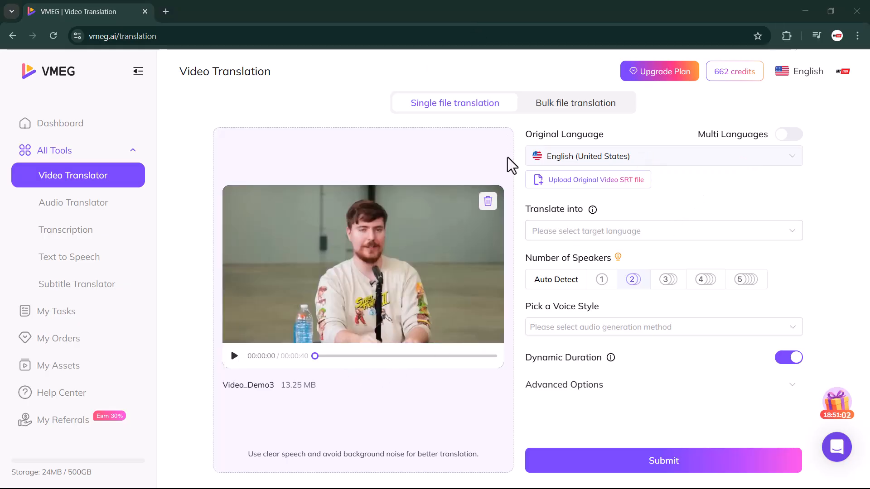
# Set the translation target language to English (United Kingdom).
pyautogui.click(663, 231)
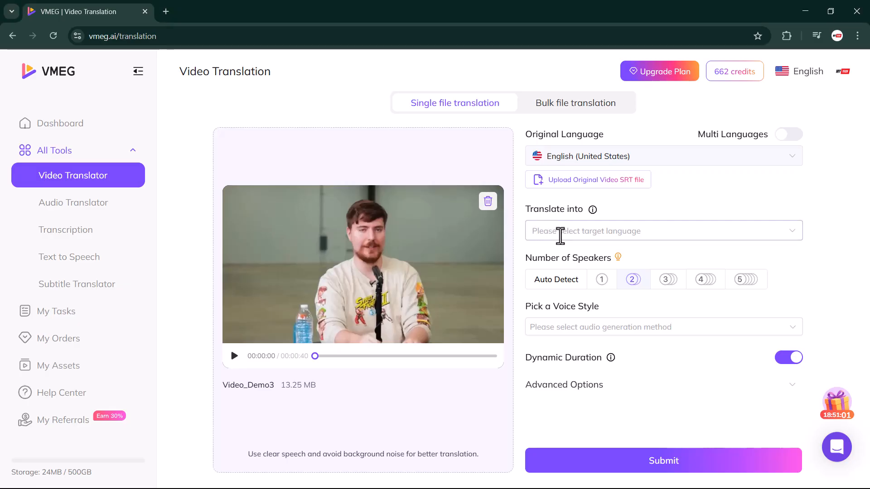
pyautogui.click(660, 231)
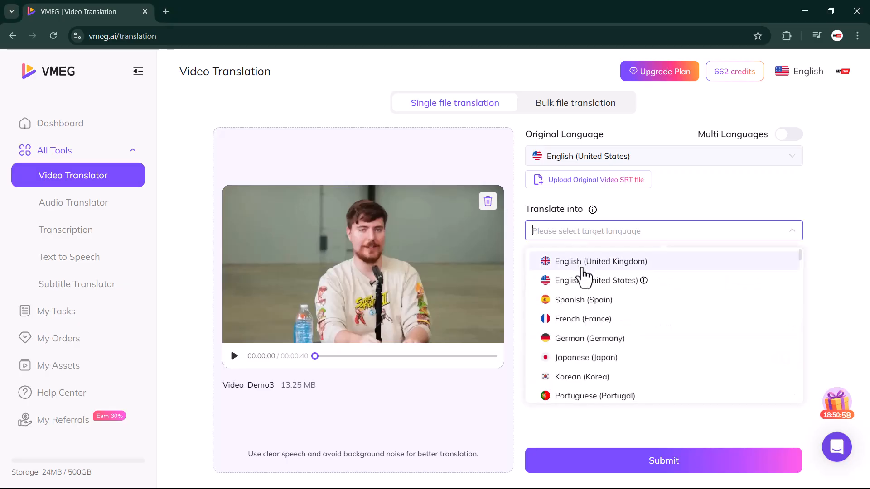
pyautogui.click(600, 261)
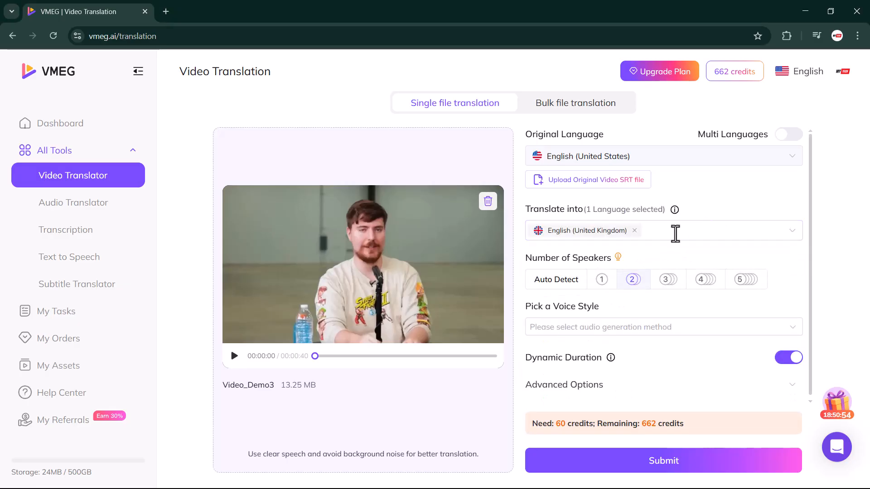
pyautogui.moveTo(591, 299)
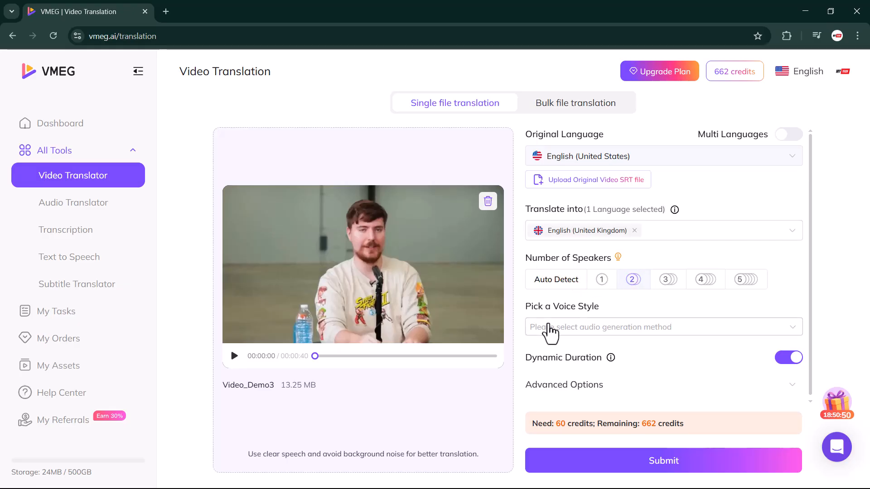
# Choose the Clone Your Video Voices (Native Fluency) voice style and submit.
pyautogui.click(660, 327)
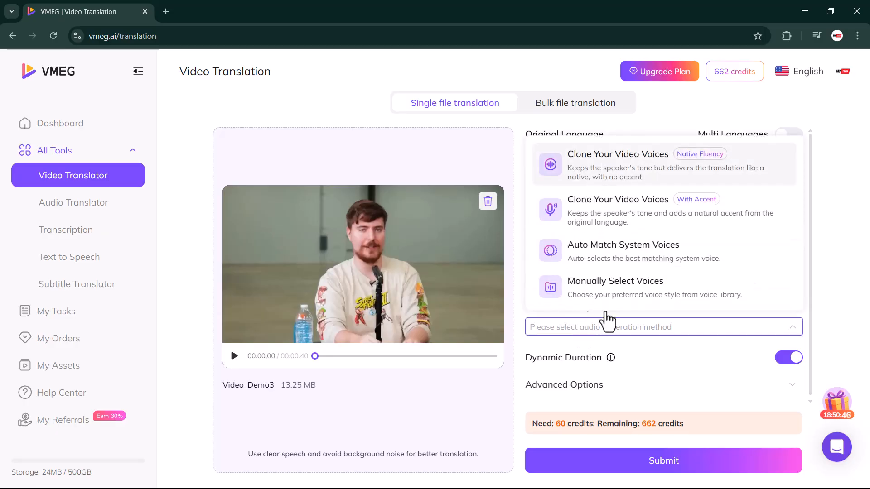
pyautogui.click(617, 163)
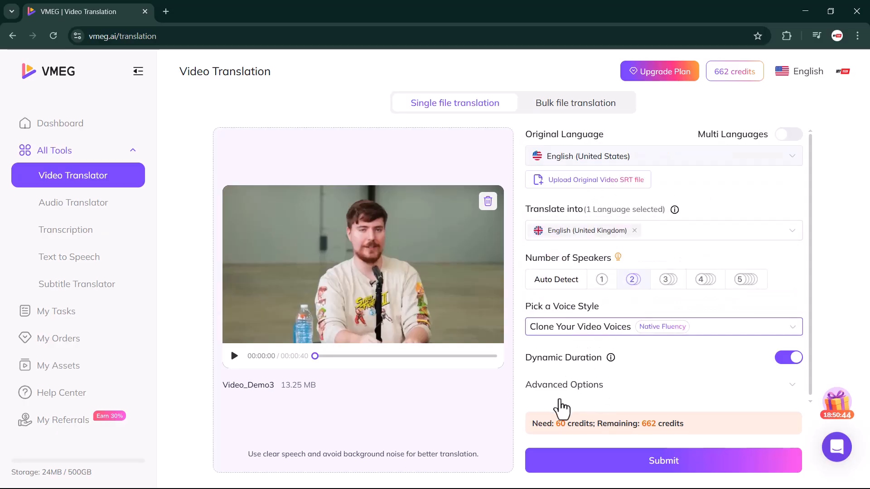
pyautogui.click(663, 460)
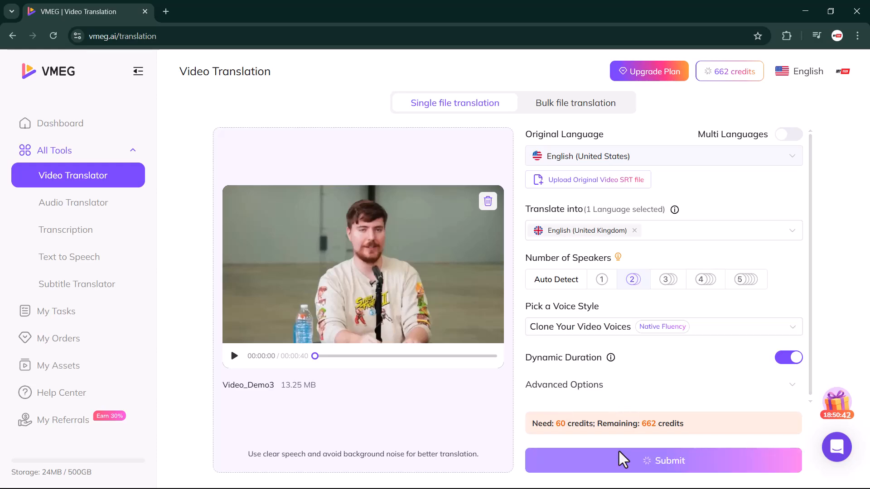
# Confirm the 60-credit translation submission.
pyautogui.click(662, 460)
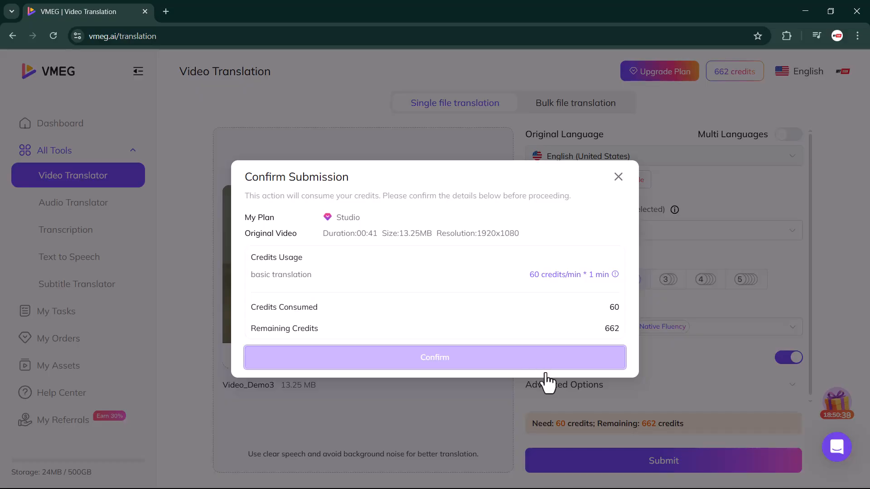
pyautogui.click(435, 357)
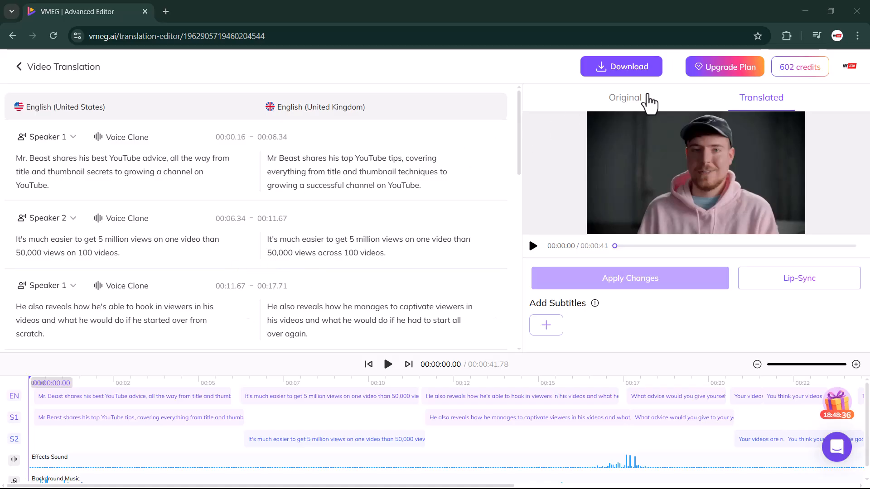
# Compare Original and Translated previews, select the first subtitle clip, and play it.
pyautogui.click(624, 98)
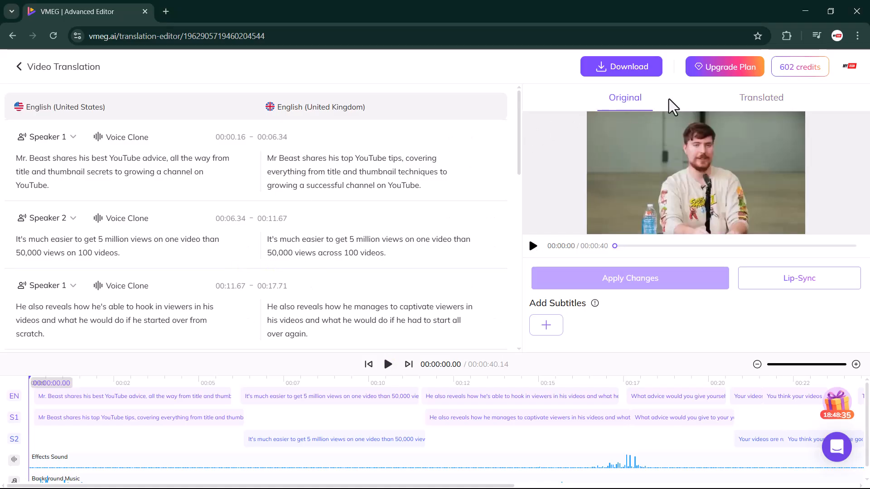
pyautogui.click(761, 98)
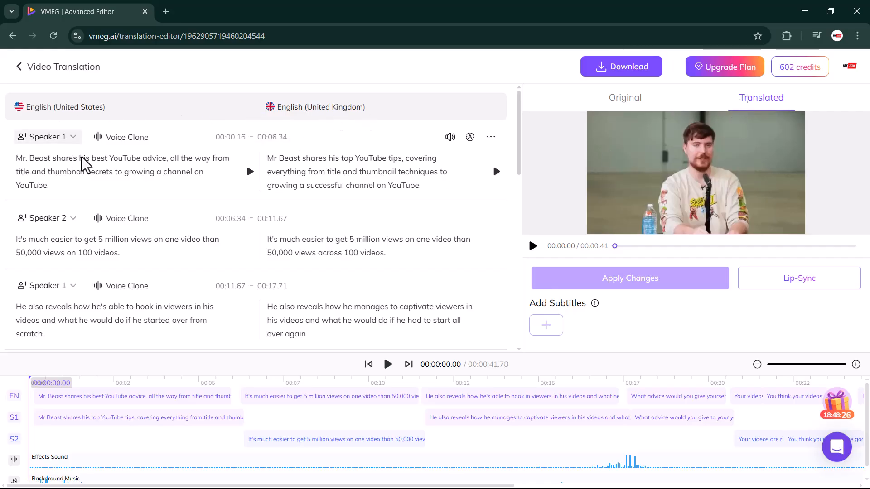
pyautogui.click(330, 396)
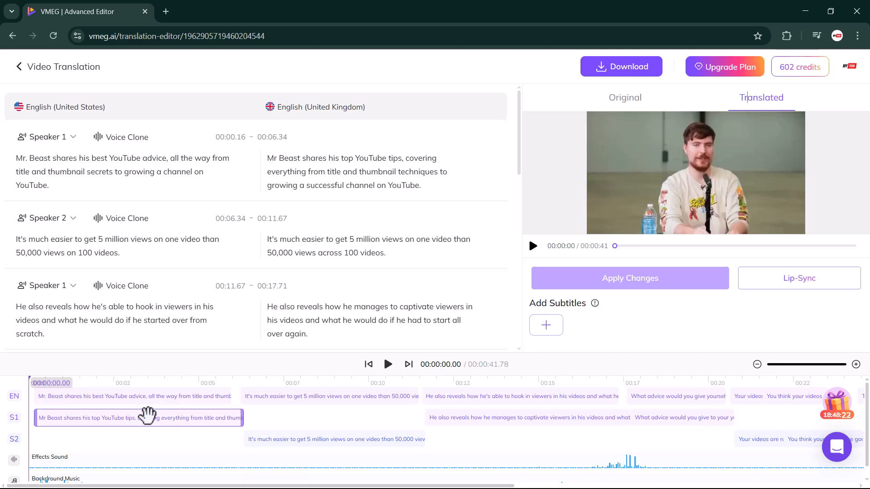
pyautogui.click(531, 245)
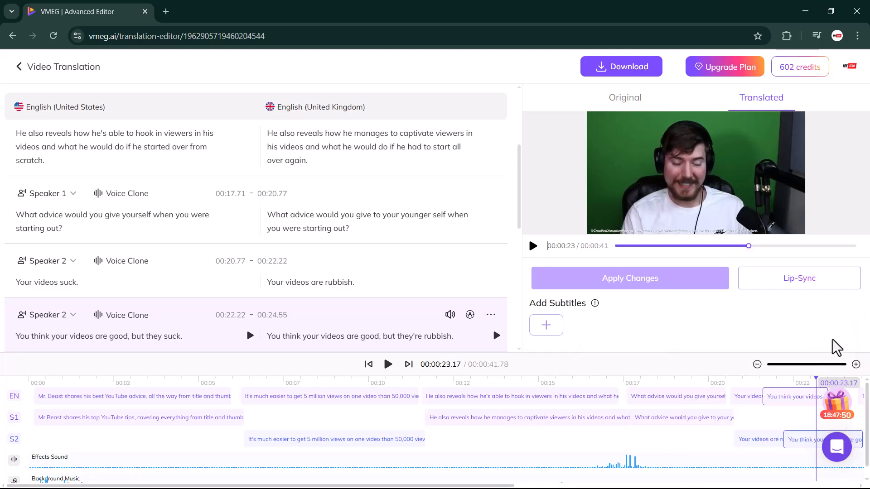
pyautogui.moveTo(726, 307)
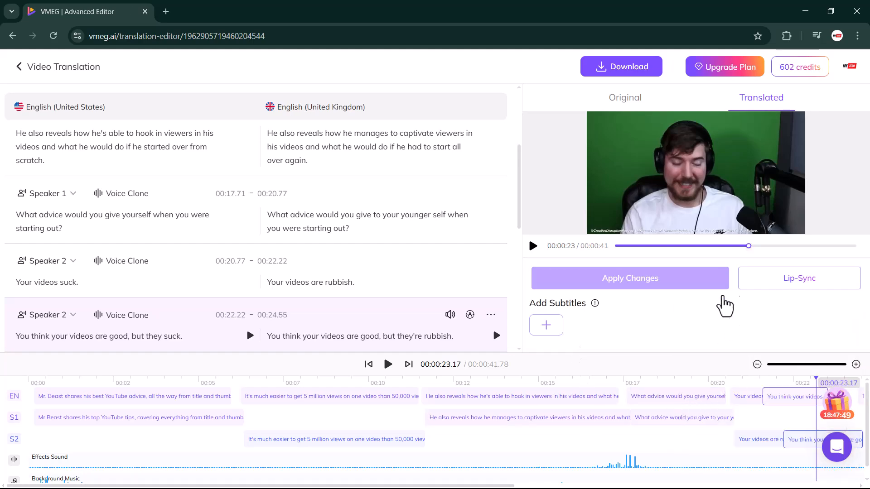
# Lip-sync the translated video, accepting the best-practices notice and the 30-credit charge.
pyautogui.click(798, 277)
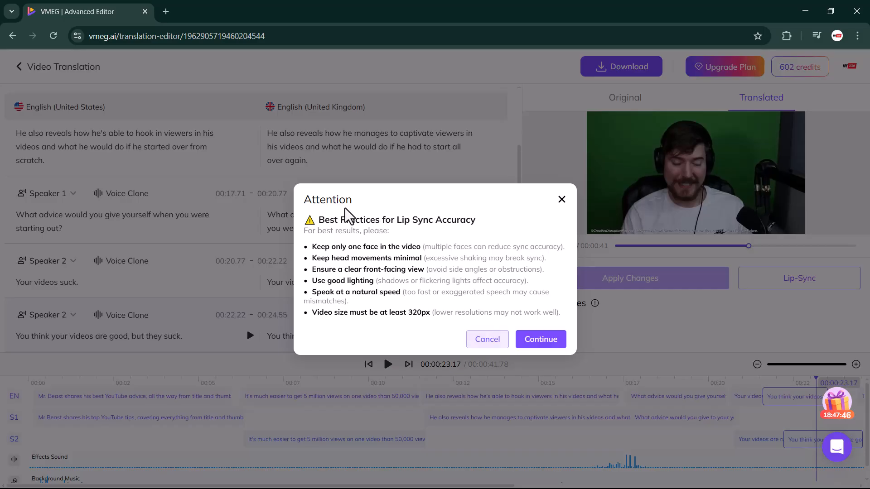
pyautogui.click(540, 339)
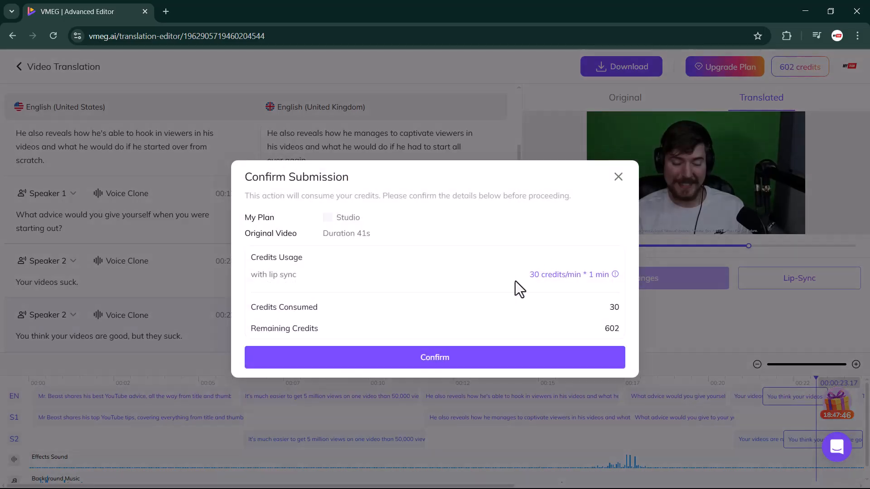
pyautogui.click(434, 357)
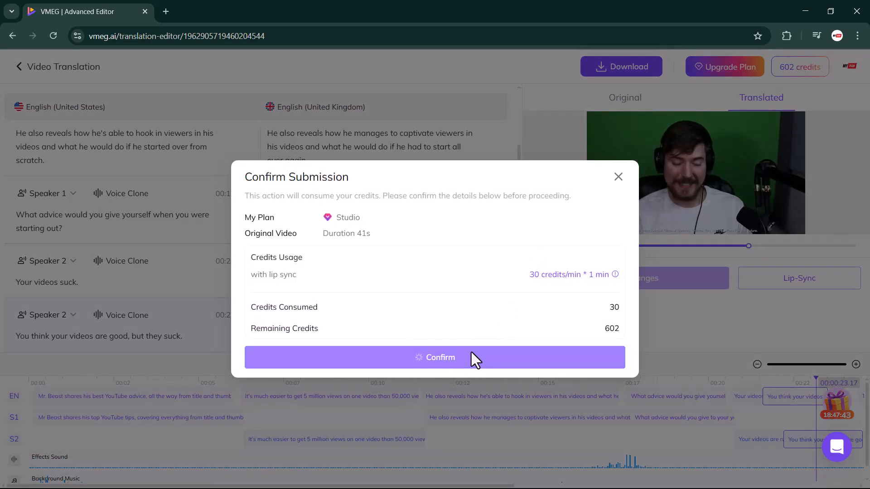
pyautogui.click(434, 357)
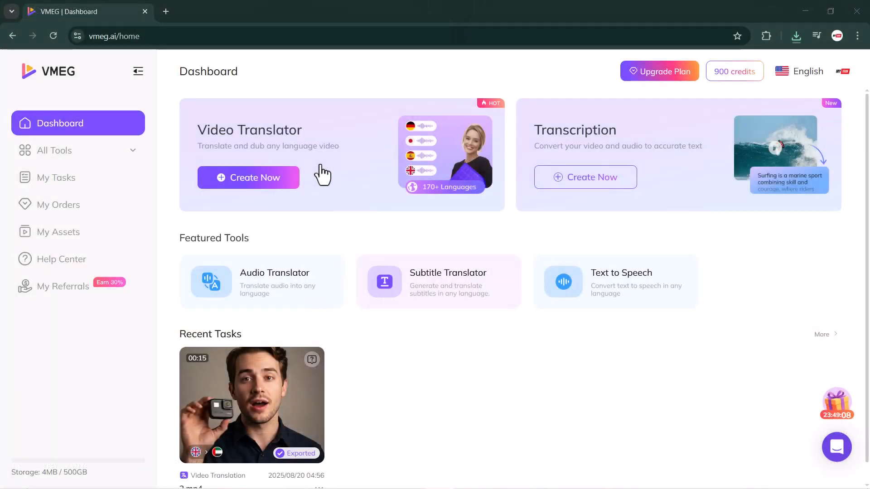
pyautogui.moveTo(555, 155)
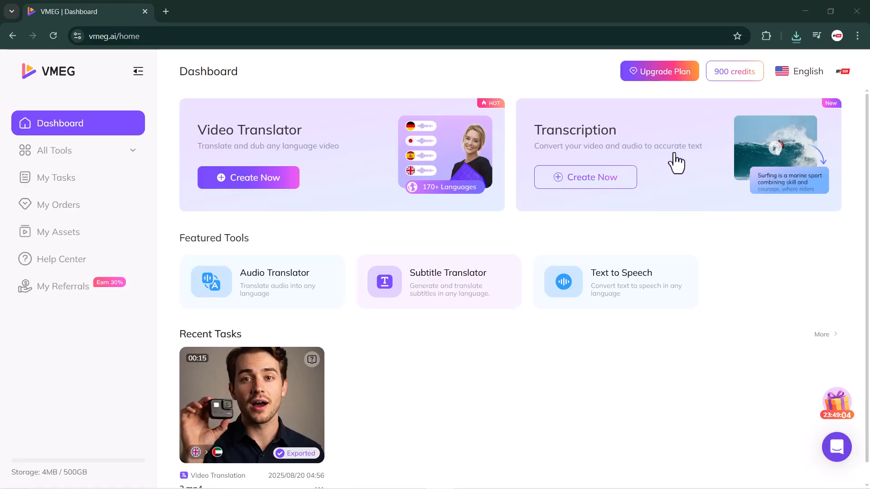
pyautogui.moveTo(596, 197)
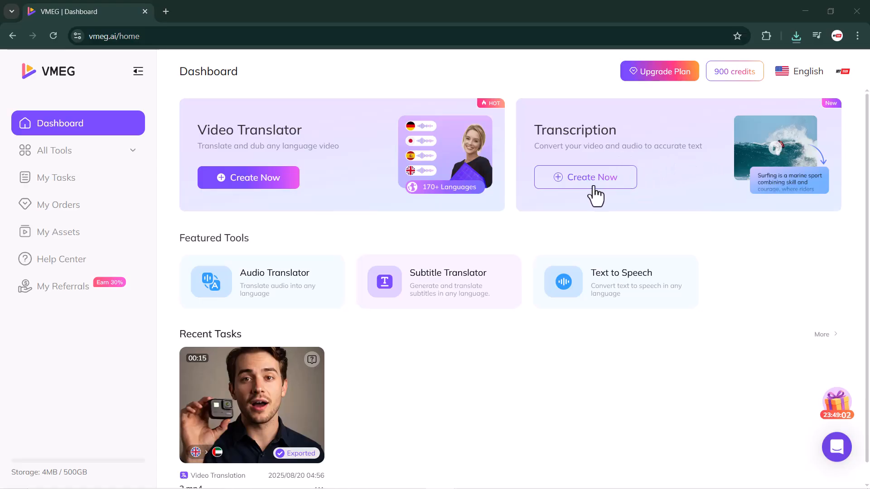
pyautogui.moveTo(608, 185)
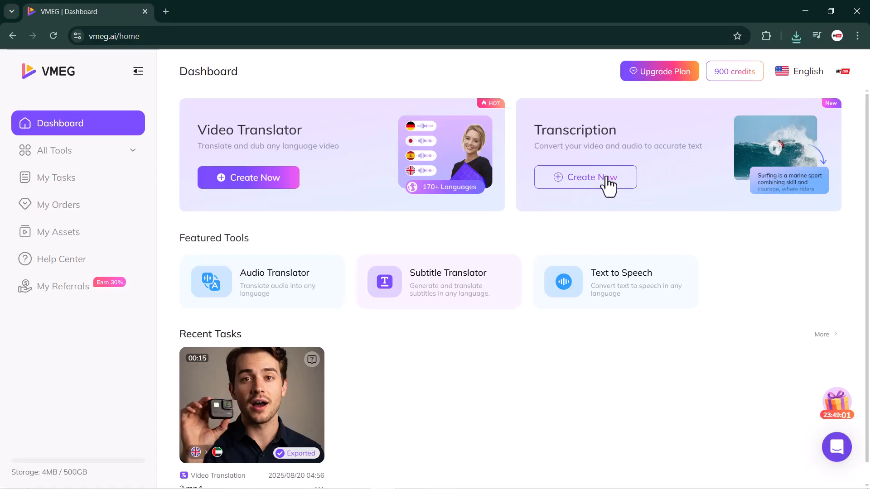
# Start a transcription and upload video-translation-result.1755690697639 from Downloads.
pyautogui.click(584, 177)
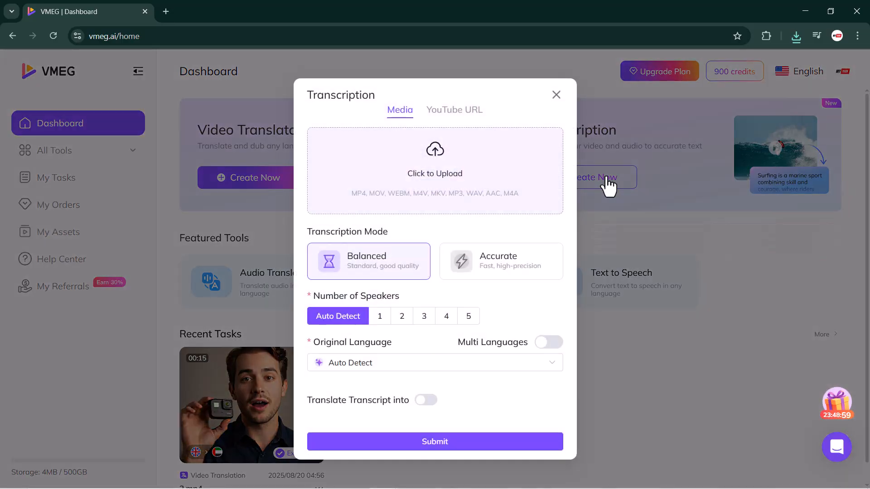
pyautogui.moveTo(391, 126)
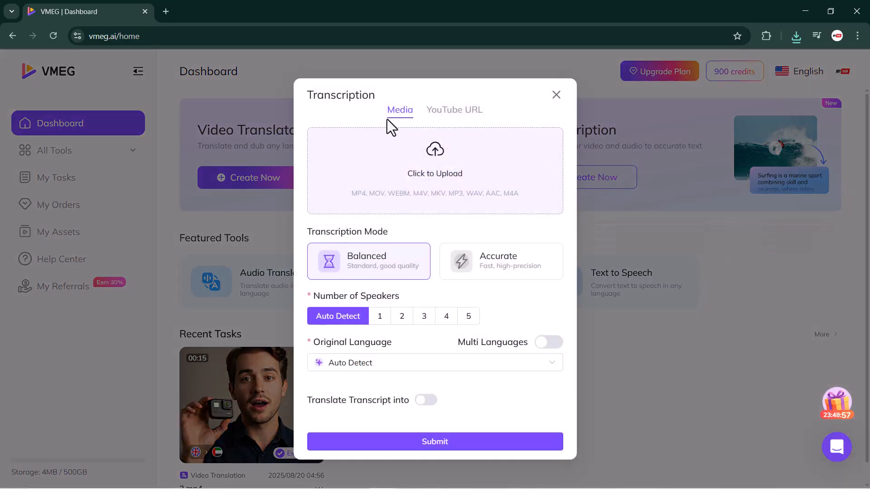
pyautogui.click(454, 109)
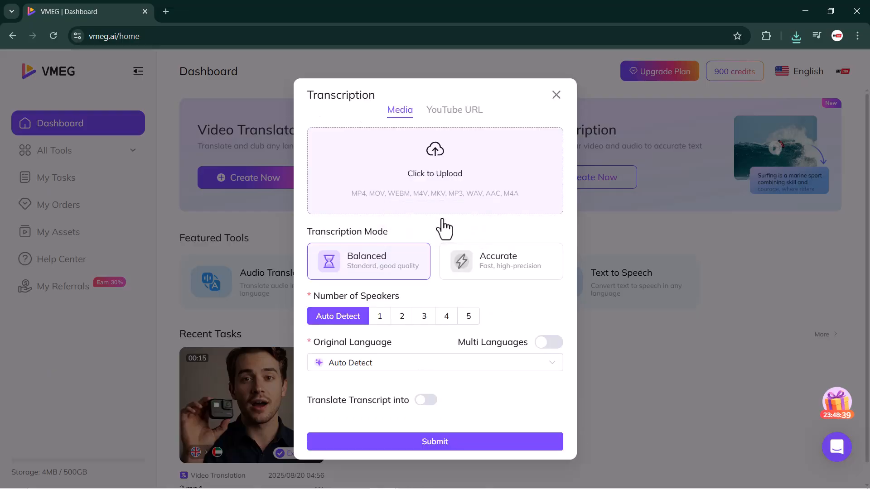
pyautogui.click(434, 170)
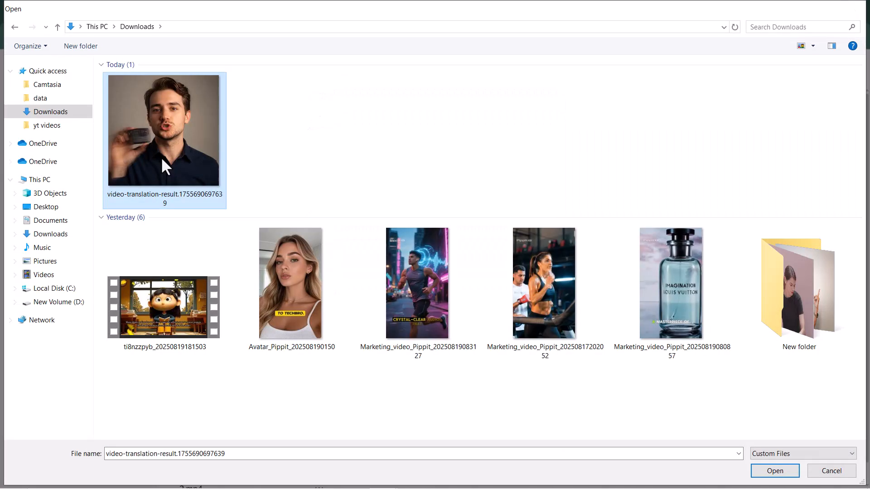
pyautogui.click(774, 470)
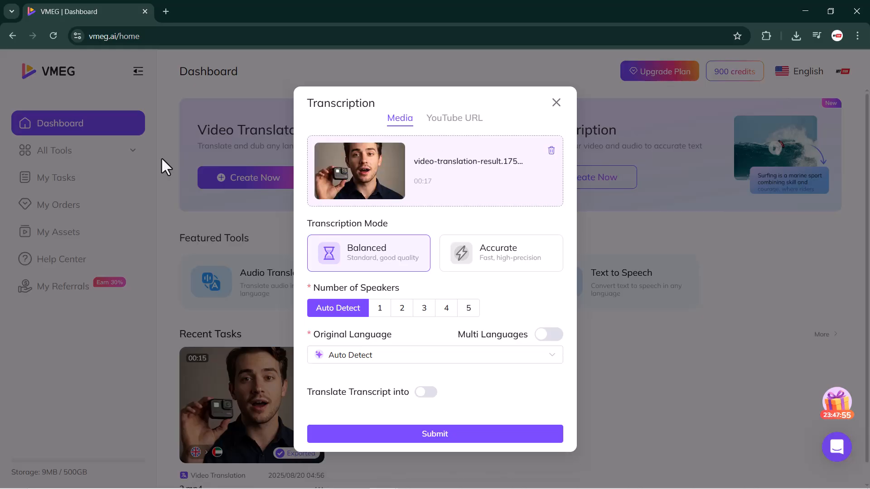
pyautogui.moveTo(308, 244)
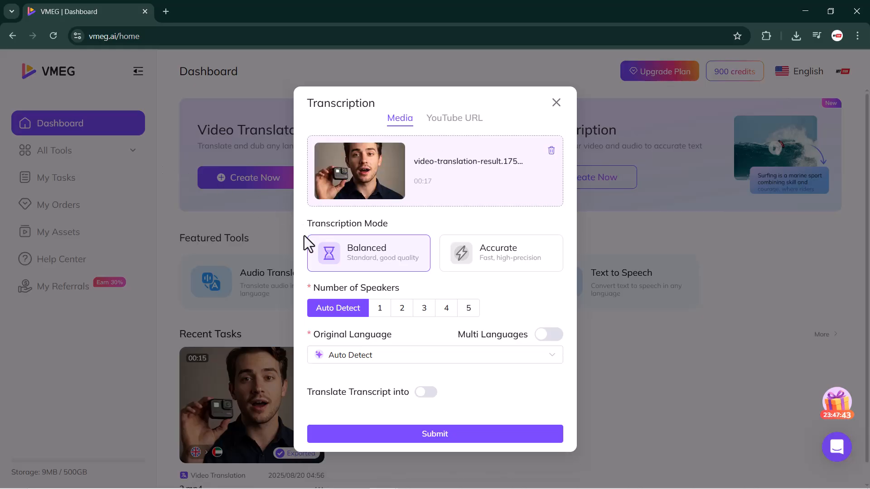
# Submit the transcription in Accurate mode with one speaker, translated into Korean (Korea).
pyautogui.click(499, 253)
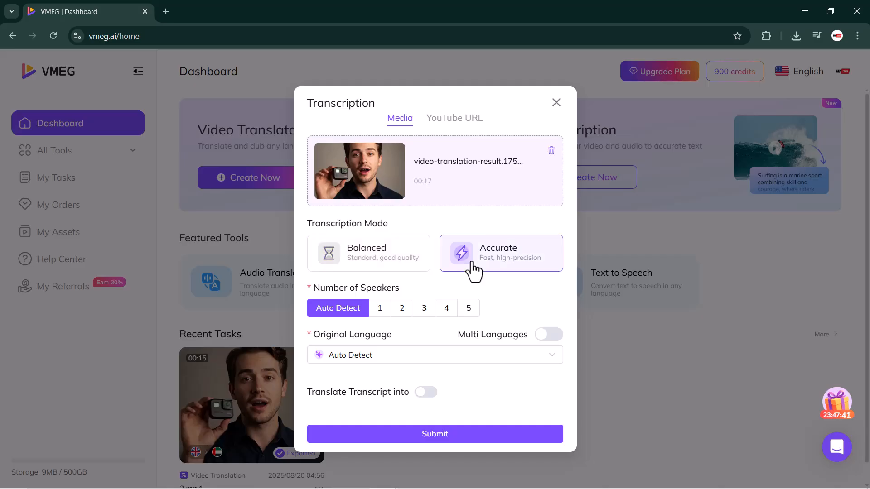
pyautogui.moveTo(394, 289)
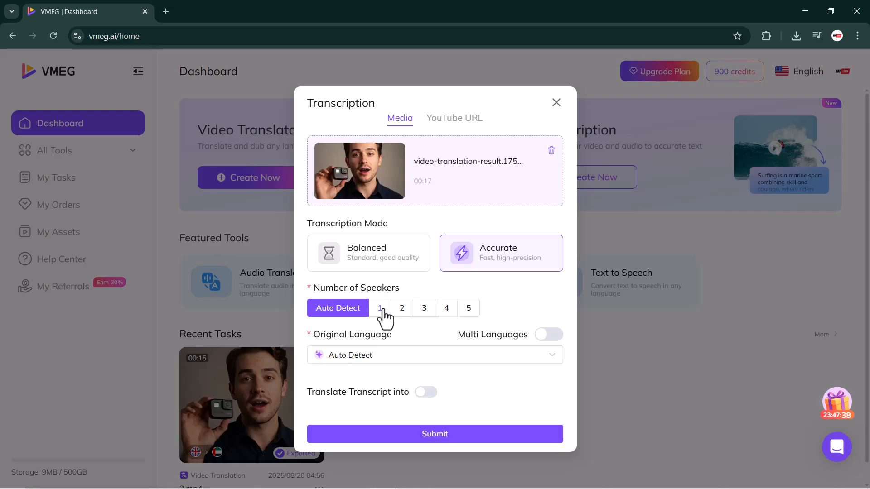
pyautogui.click(380, 308)
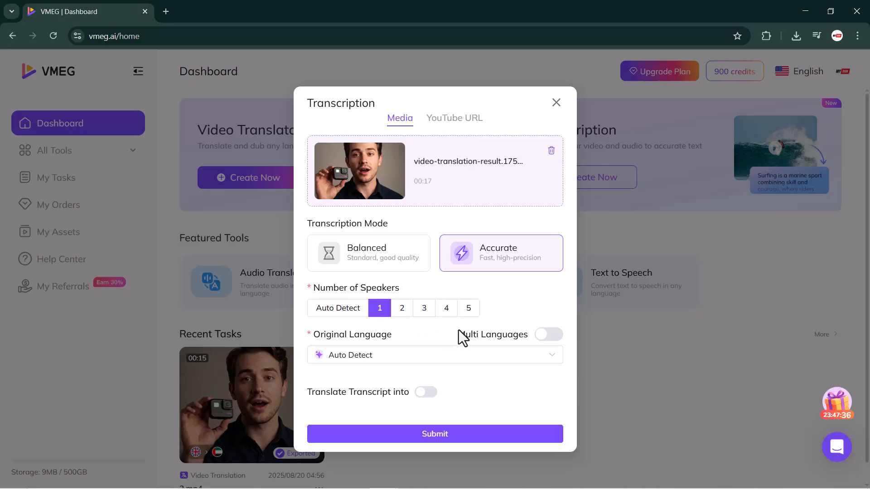
pyautogui.moveTo(546, 344)
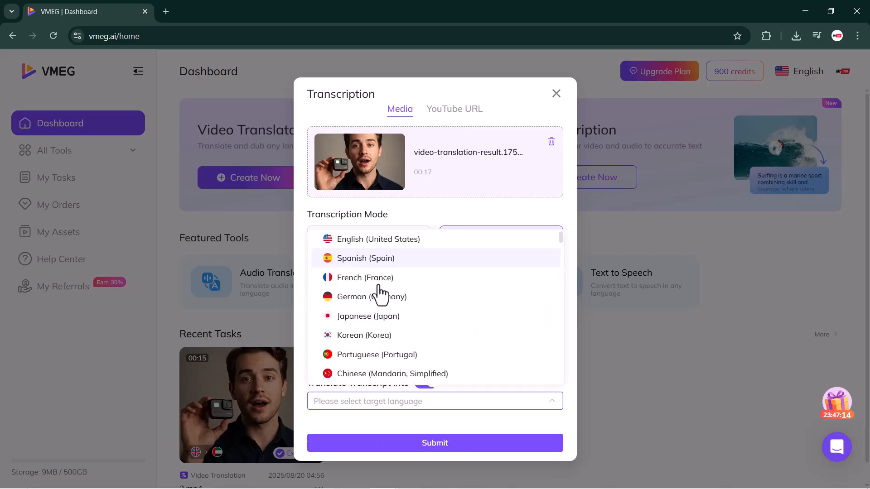
pyautogui.scroll(-3)
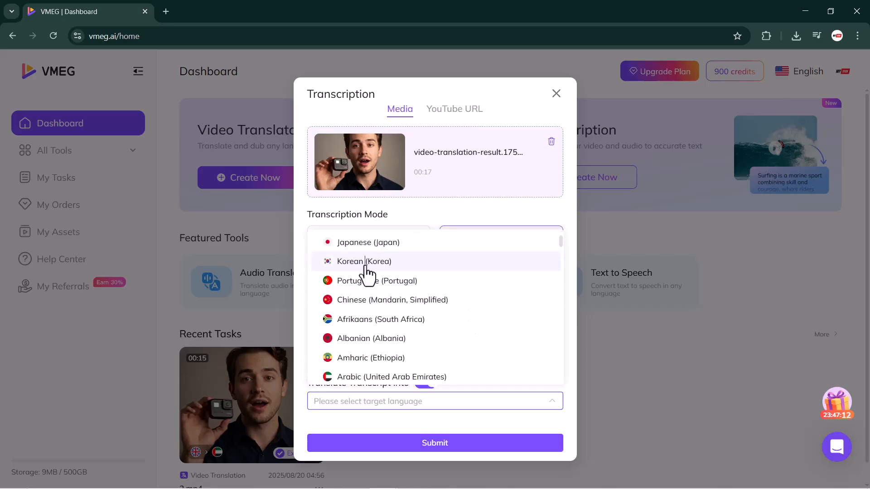
pyautogui.click(364, 262)
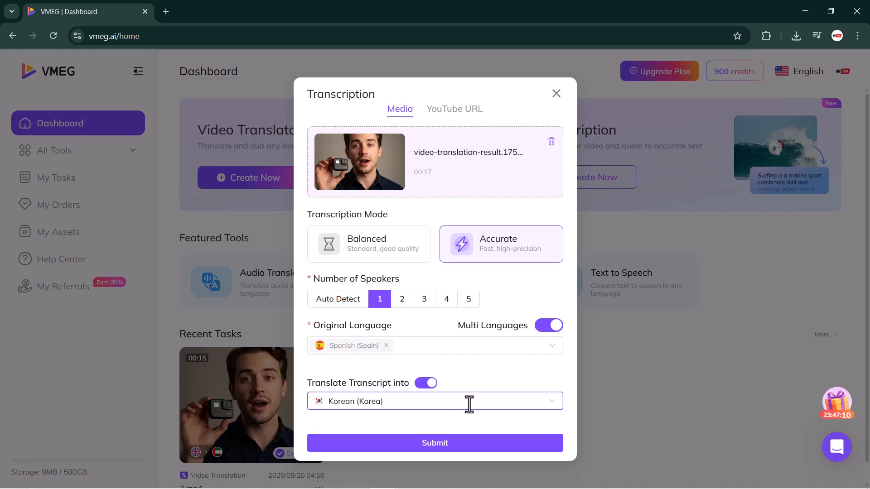
pyautogui.click(435, 442)
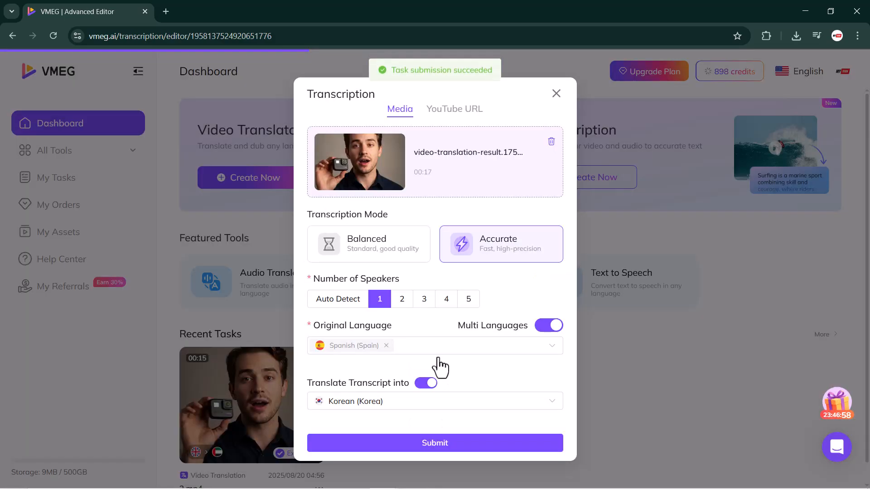
pyautogui.click(434, 443)
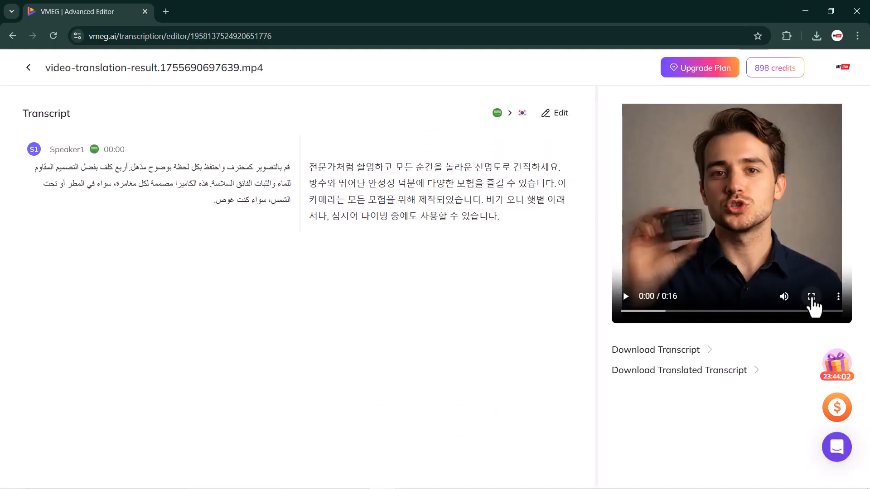
# Play and pause the video full screen, dismiss feedback, and download the Korean transcript.
pyautogui.click(810, 296)
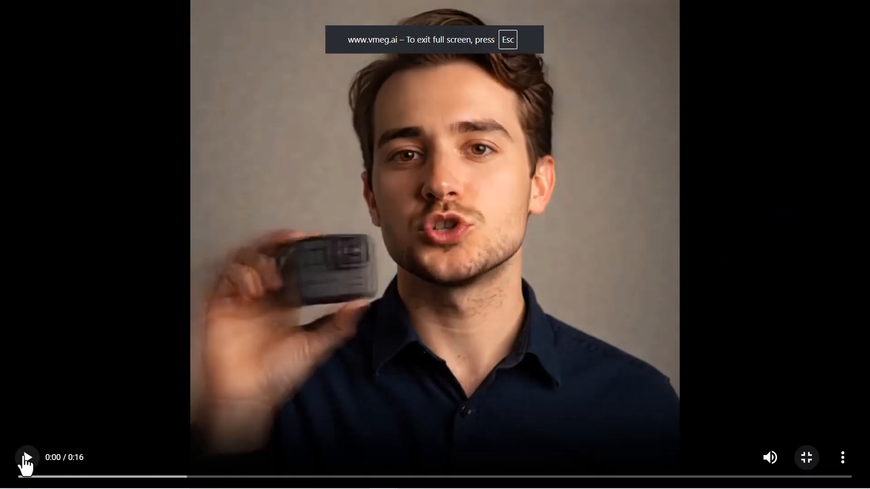
pyautogui.click(26, 457)
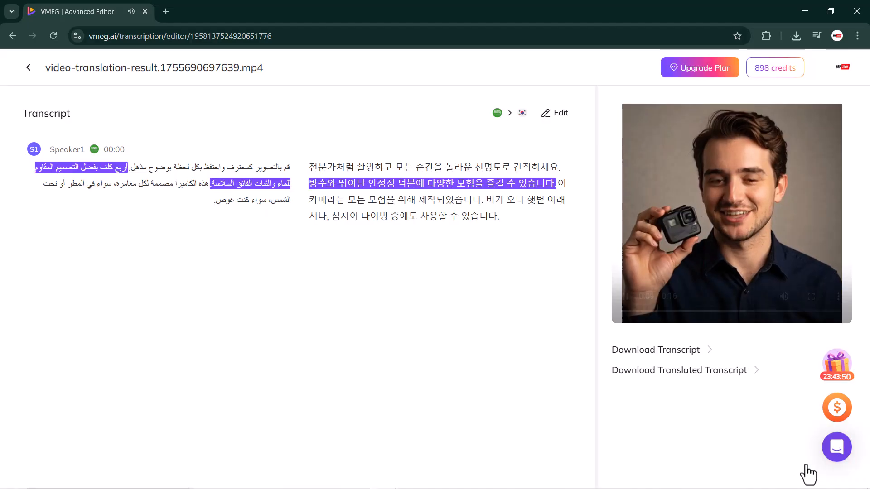
pyautogui.click(625, 296)
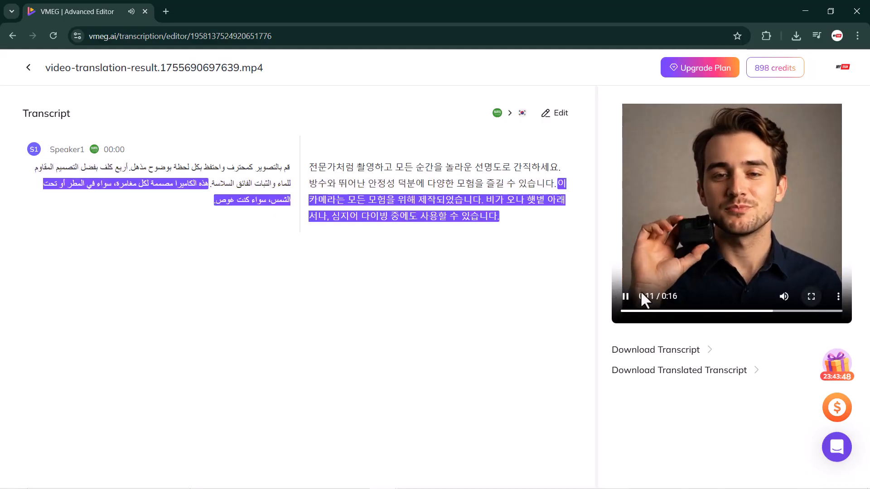
pyautogui.click(624, 296)
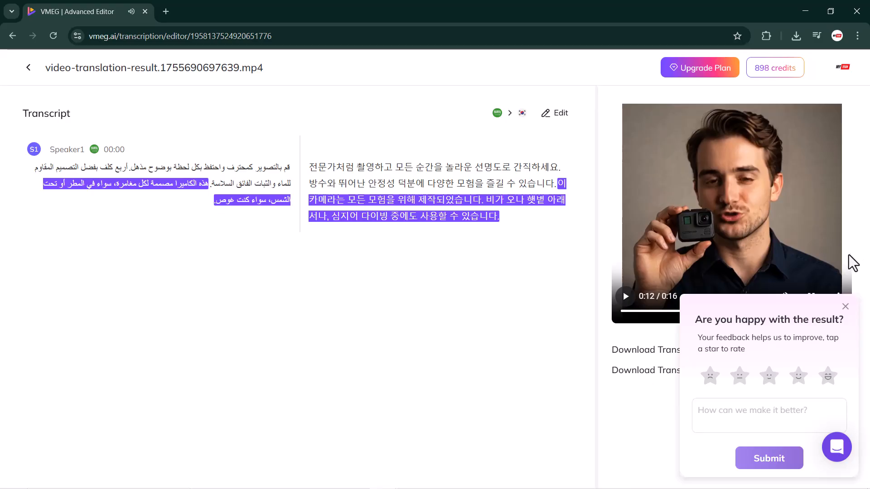
pyautogui.click(845, 307)
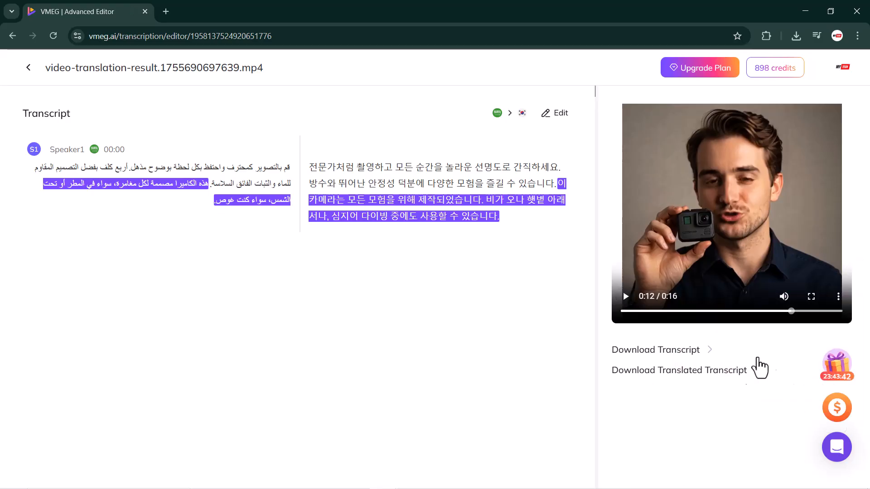
pyautogui.click(678, 370)
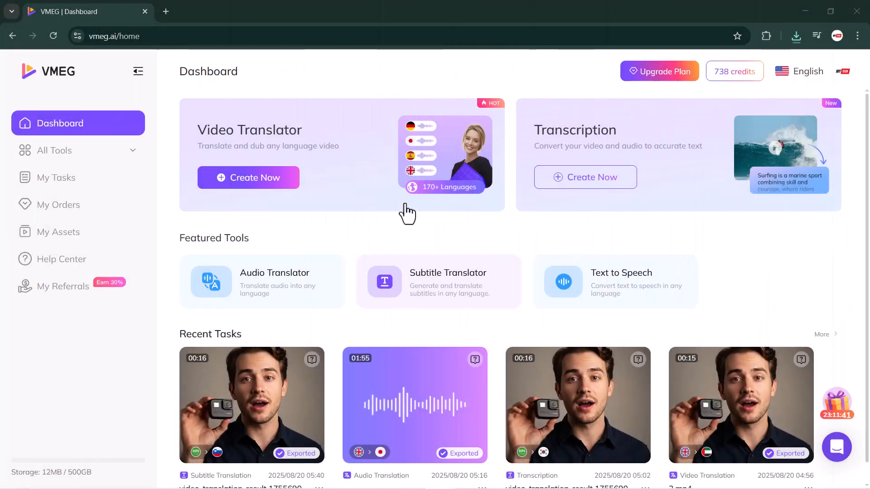
pyautogui.moveTo(416, 215)
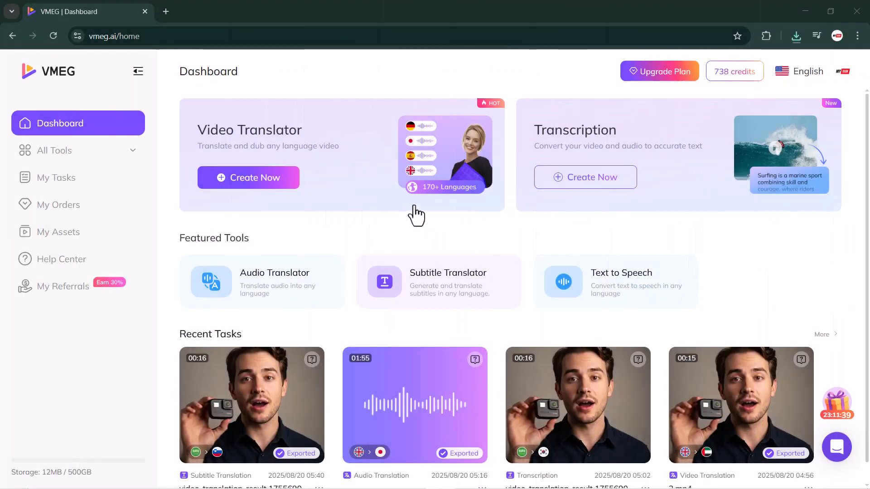
pyautogui.moveTo(582, 284)
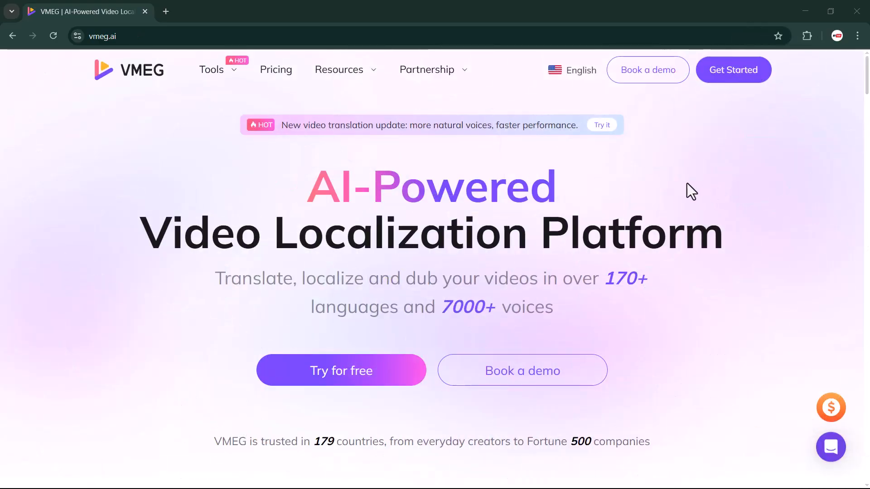
pyautogui.moveTo(688, 193)
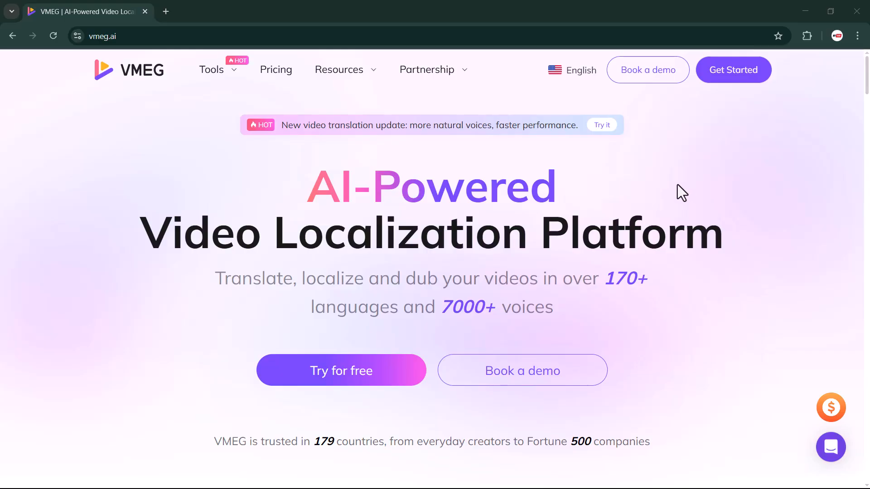
# Scroll the homepage past the AI Video Translator section to the voice cloning samples.
pyautogui.scroll(-3)
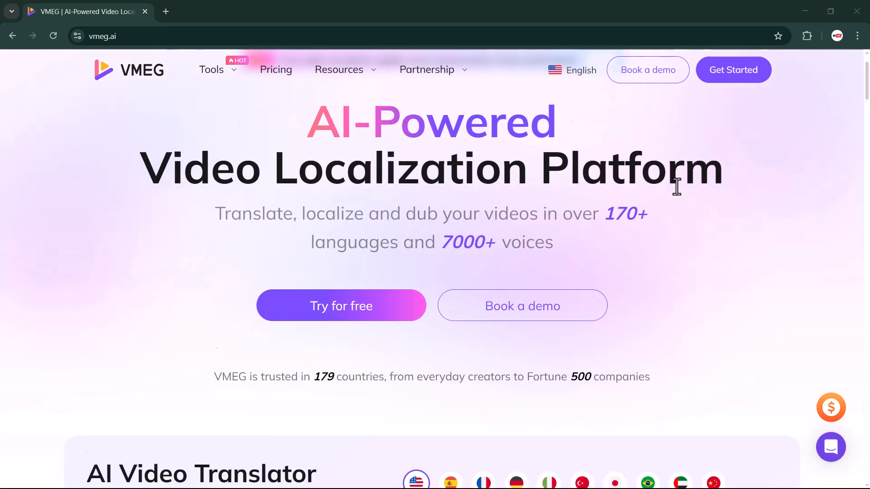
pyautogui.scroll(-3)
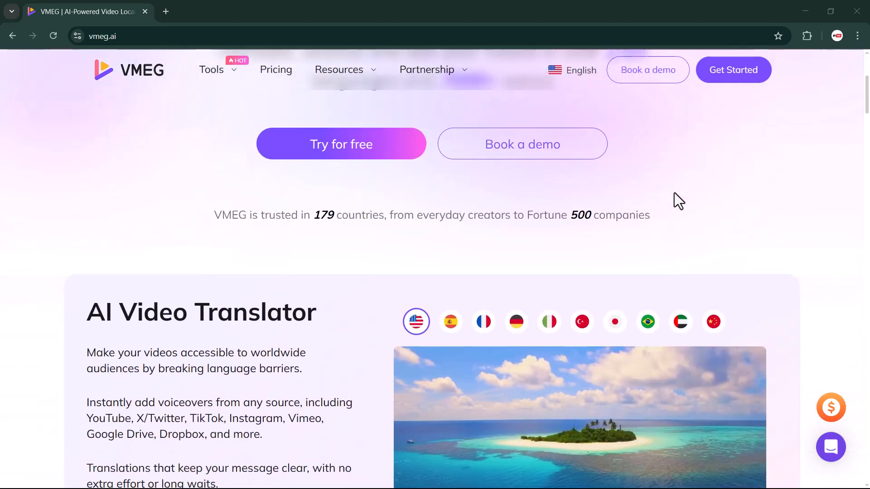
pyautogui.scroll(-3)
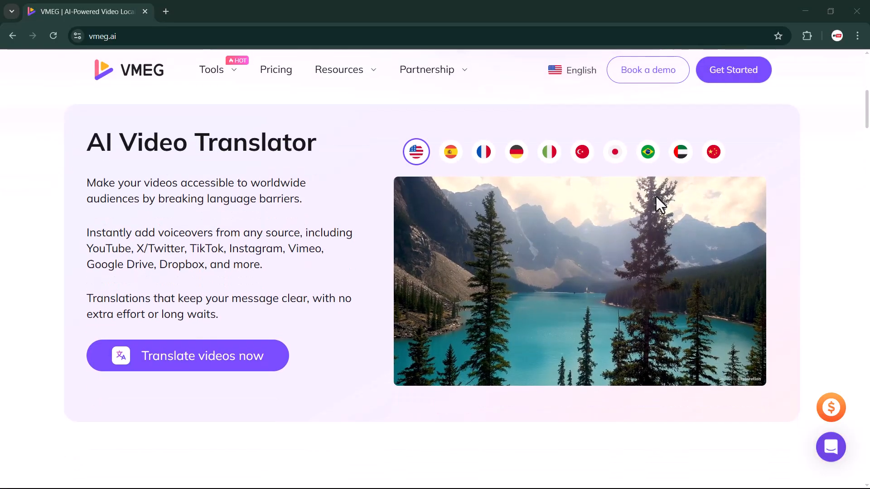
pyautogui.scroll(-3)
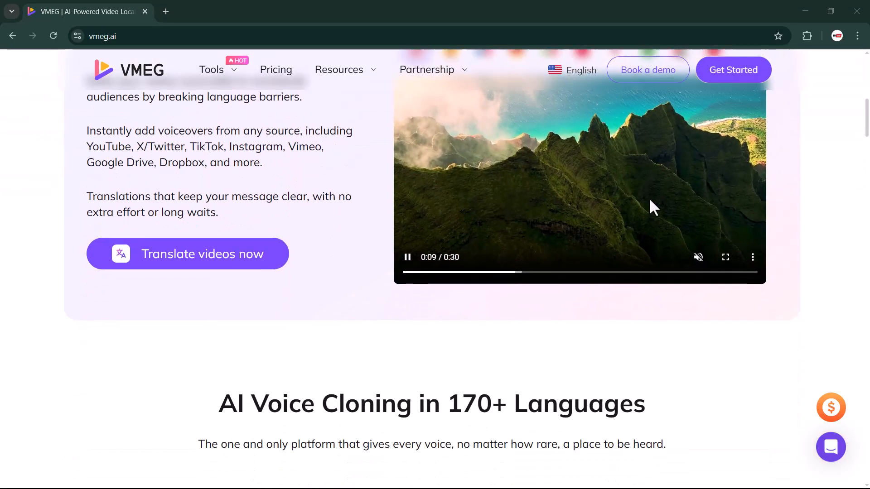
pyautogui.scroll(-3)
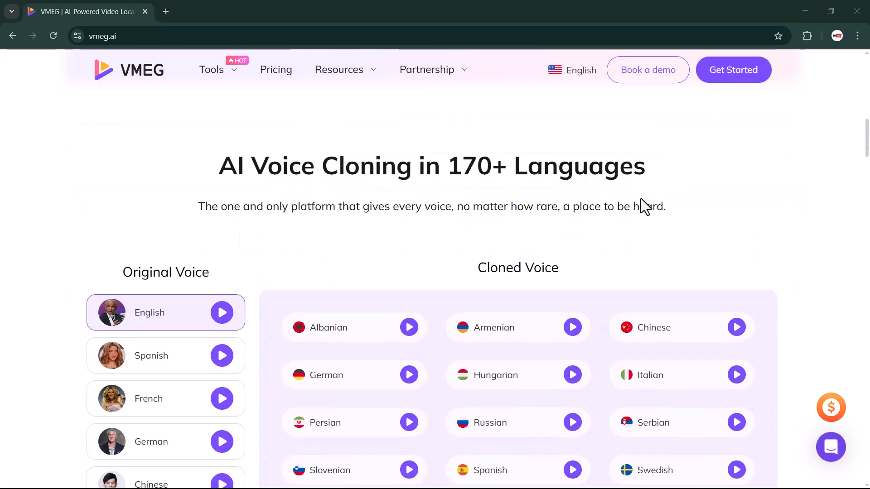
pyautogui.moveTo(324, 198)
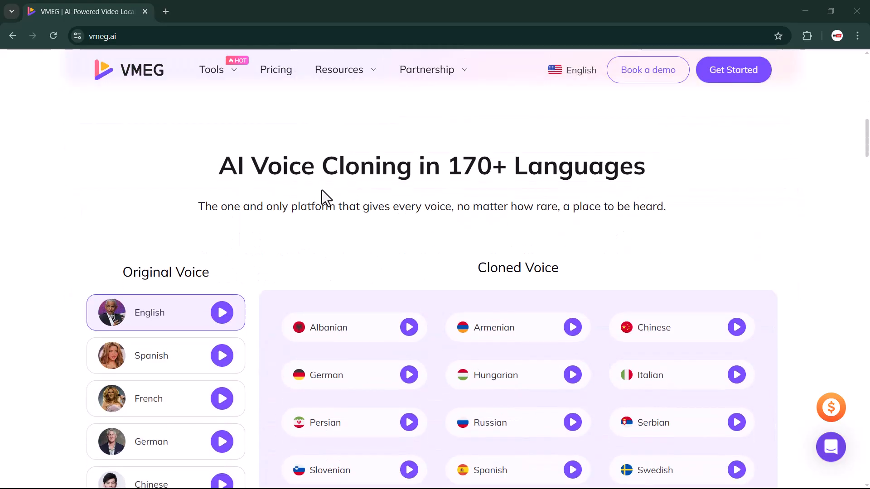
pyautogui.scroll(-3)
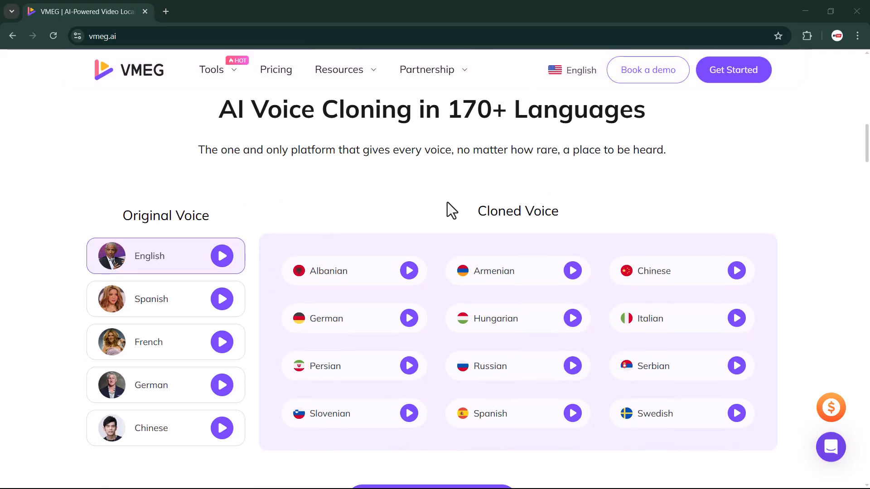
pyautogui.scroll(-3)
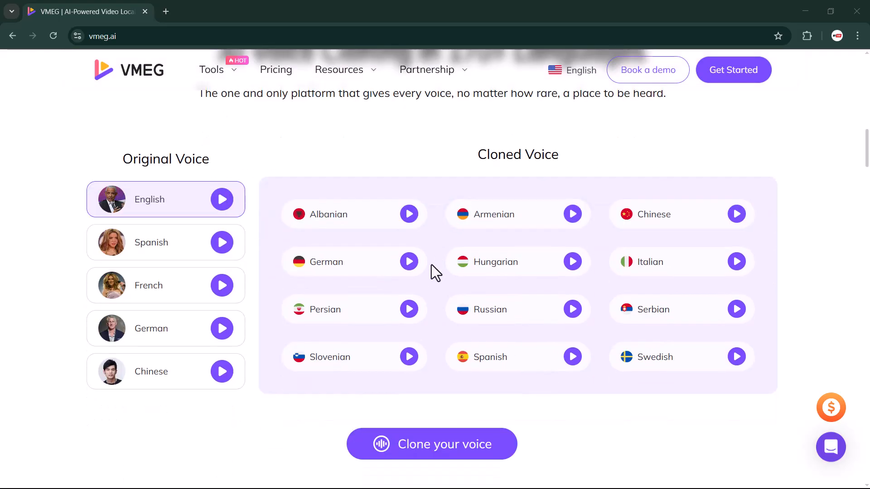